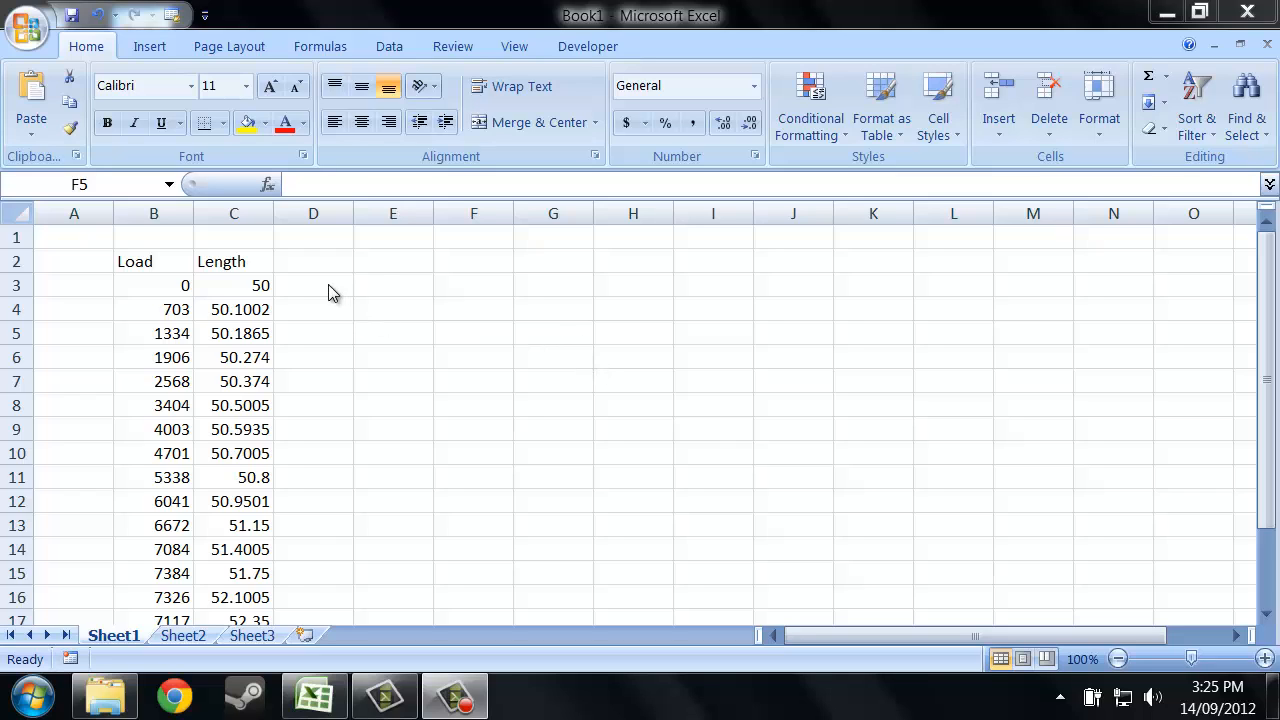
Select the cells beside the Length column for the Stress and Strain headings.
click(472, 332)
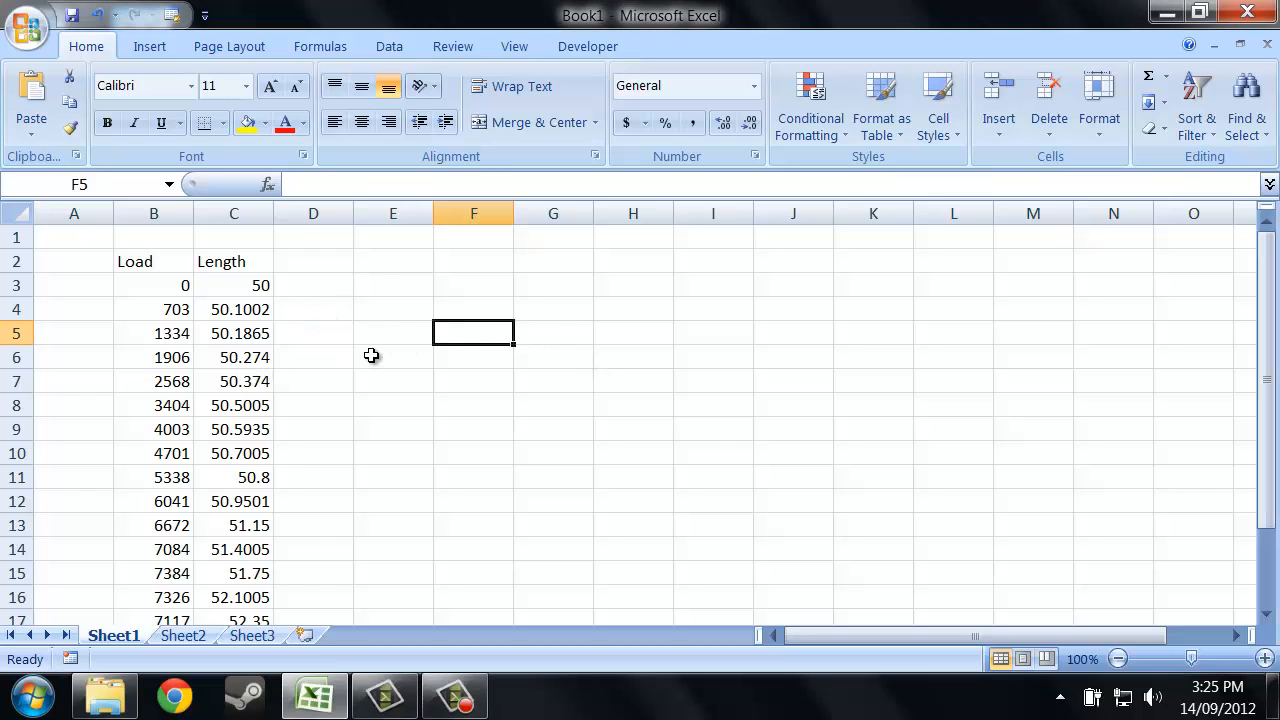
click(312, 284)
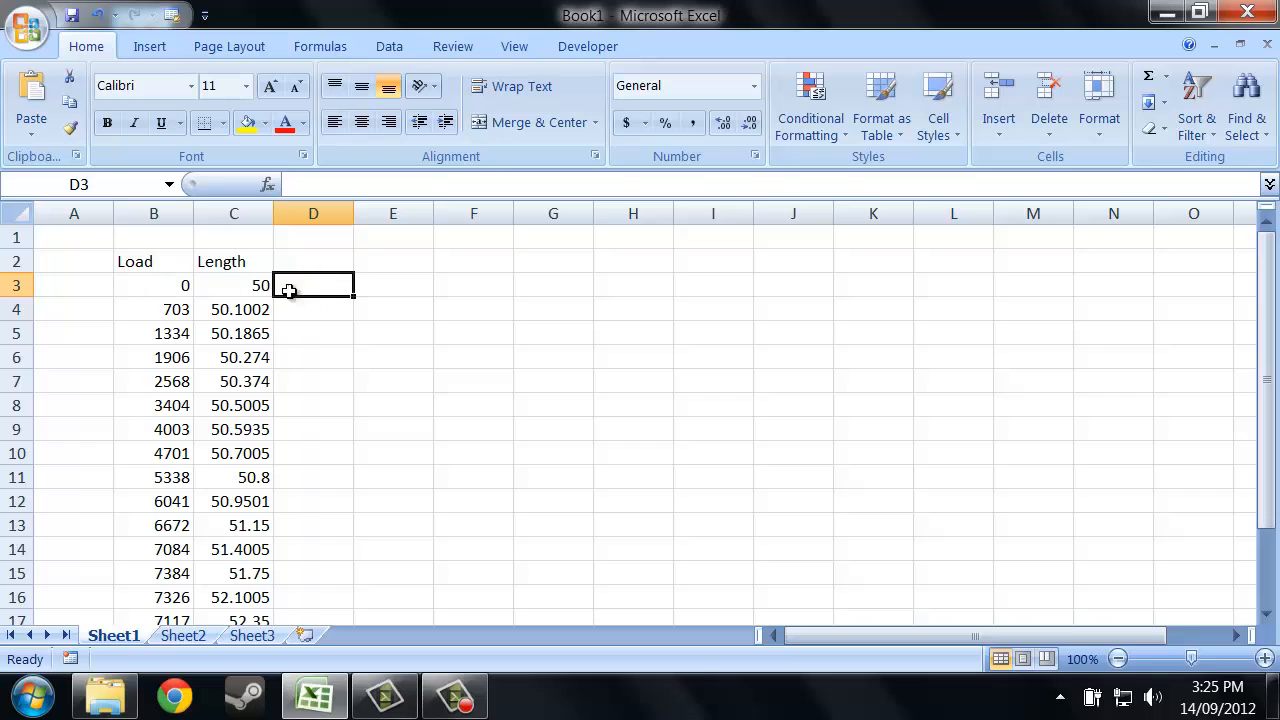
mouse_move(310, 264)
text(Stress)
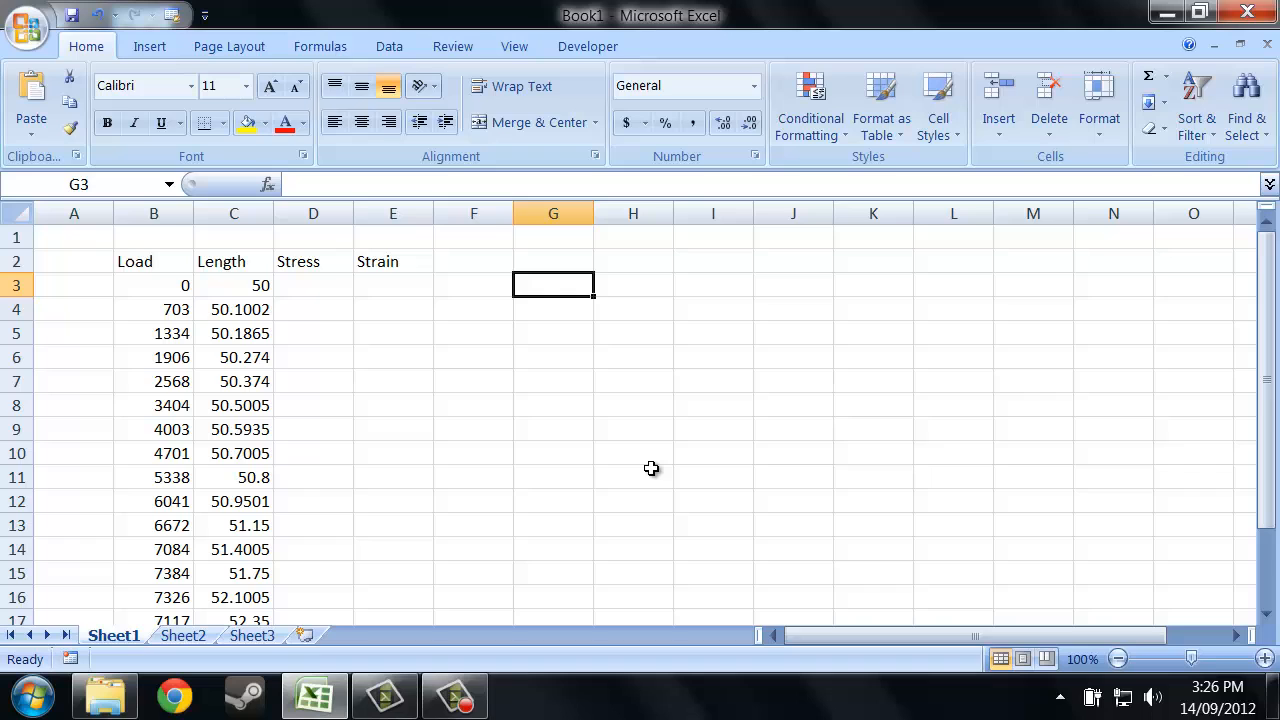
Enter Diameter 10 and an Area formula =H3^2/4*PI() giving 78.53982.
text(Diameter)
click(632, 308)
text(=)
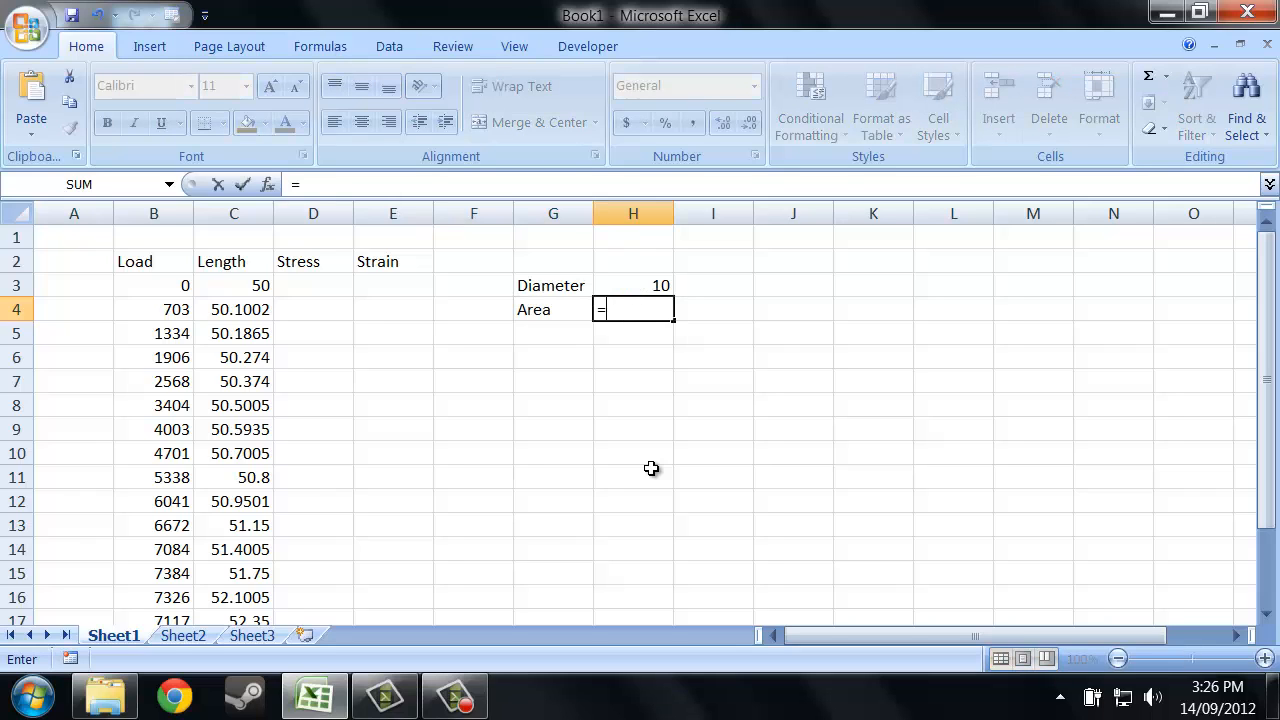
click(632, 284)
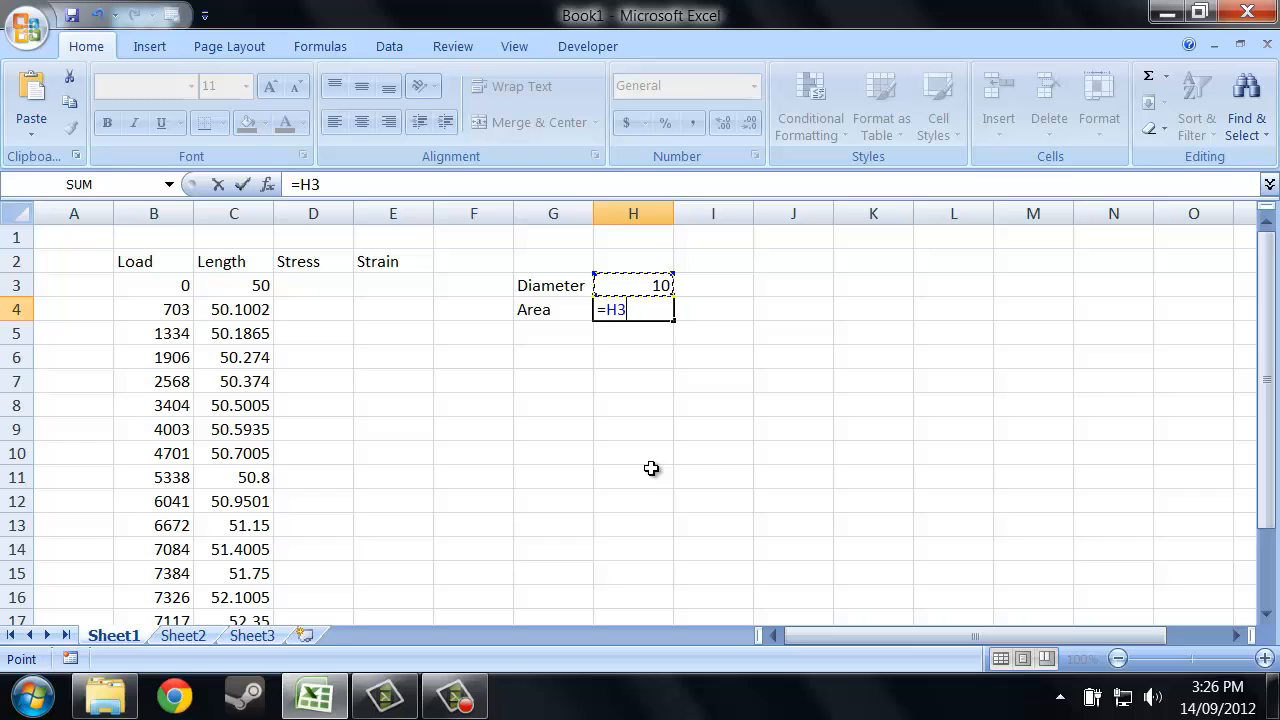
text(^2/)
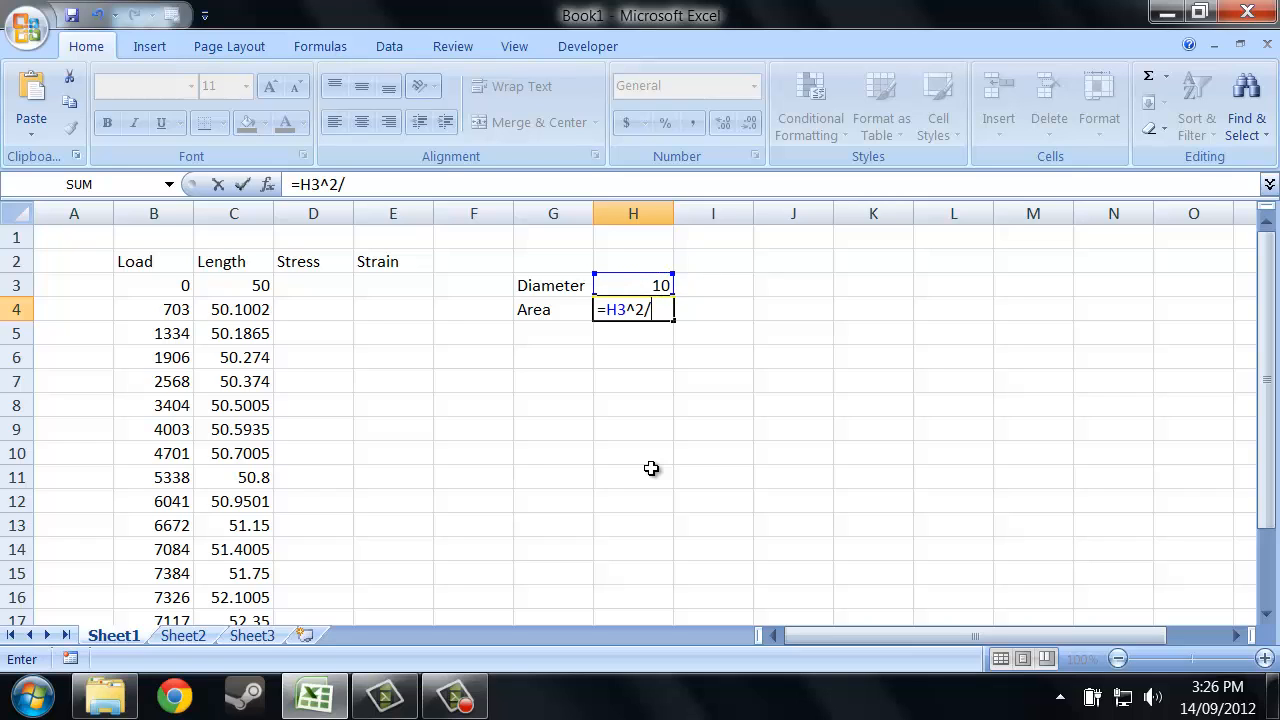
text(4*pi())
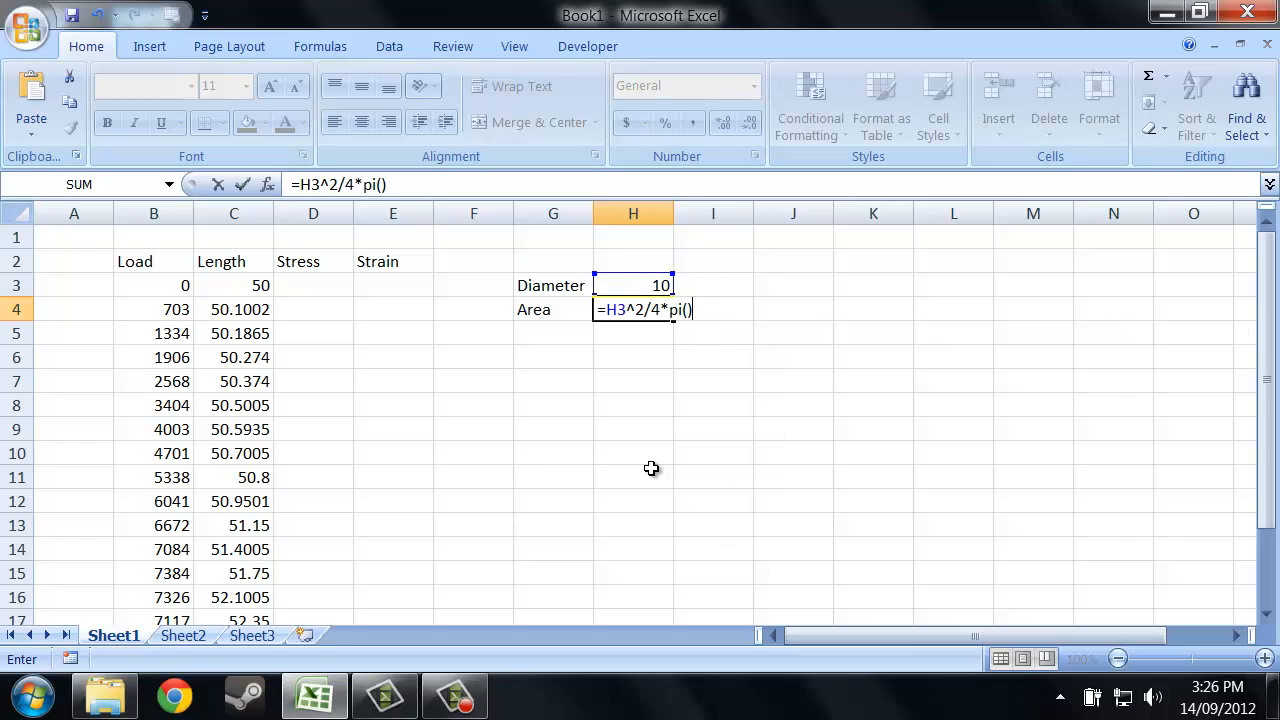
key(Backspace)
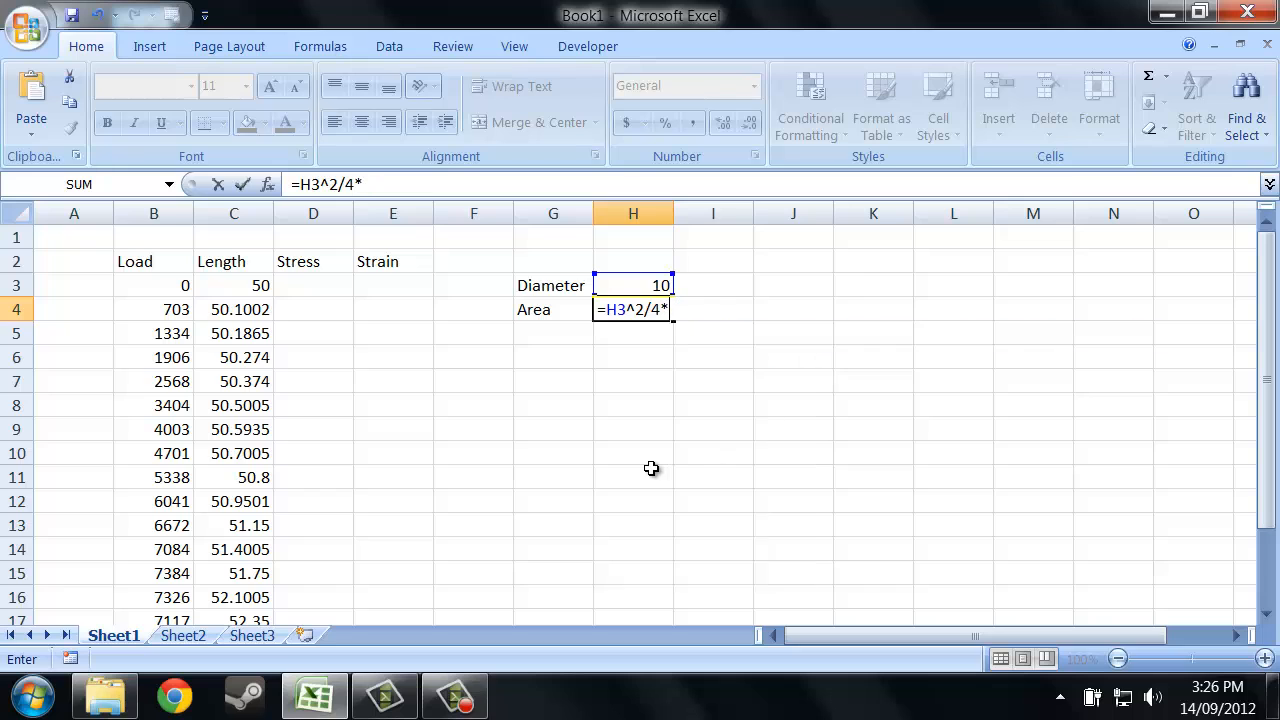
text(pi())
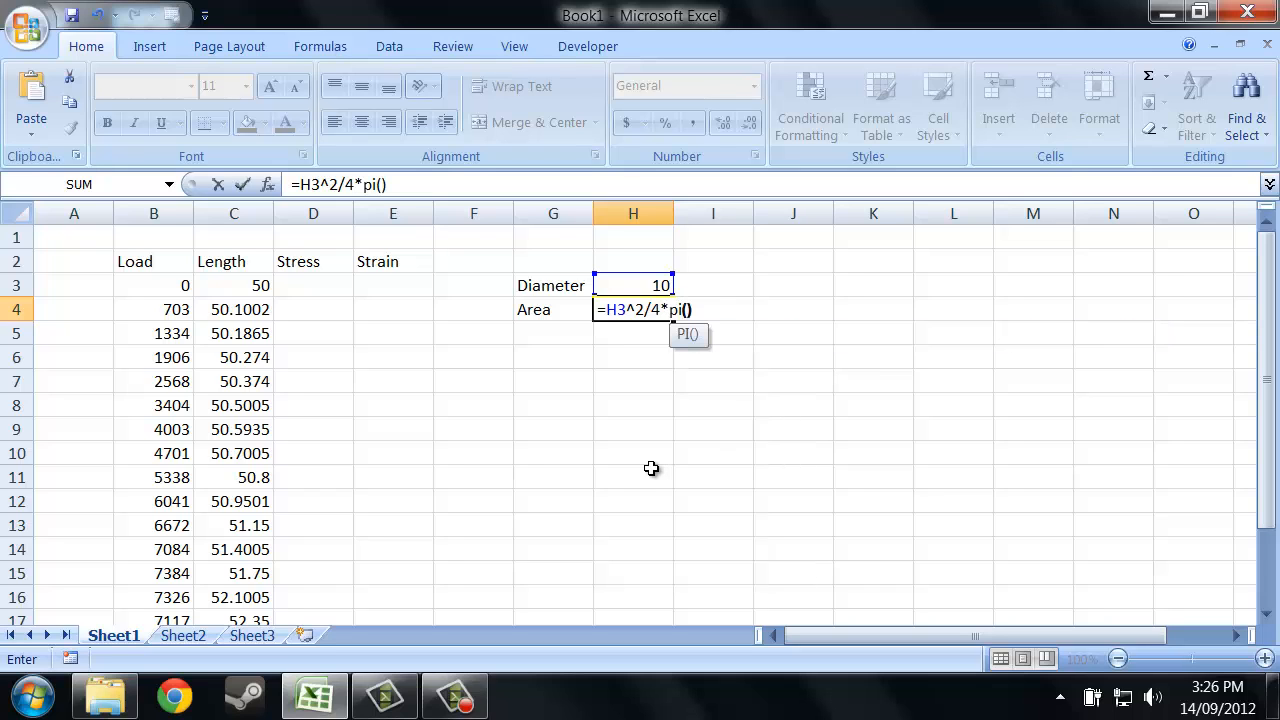
key(Return)
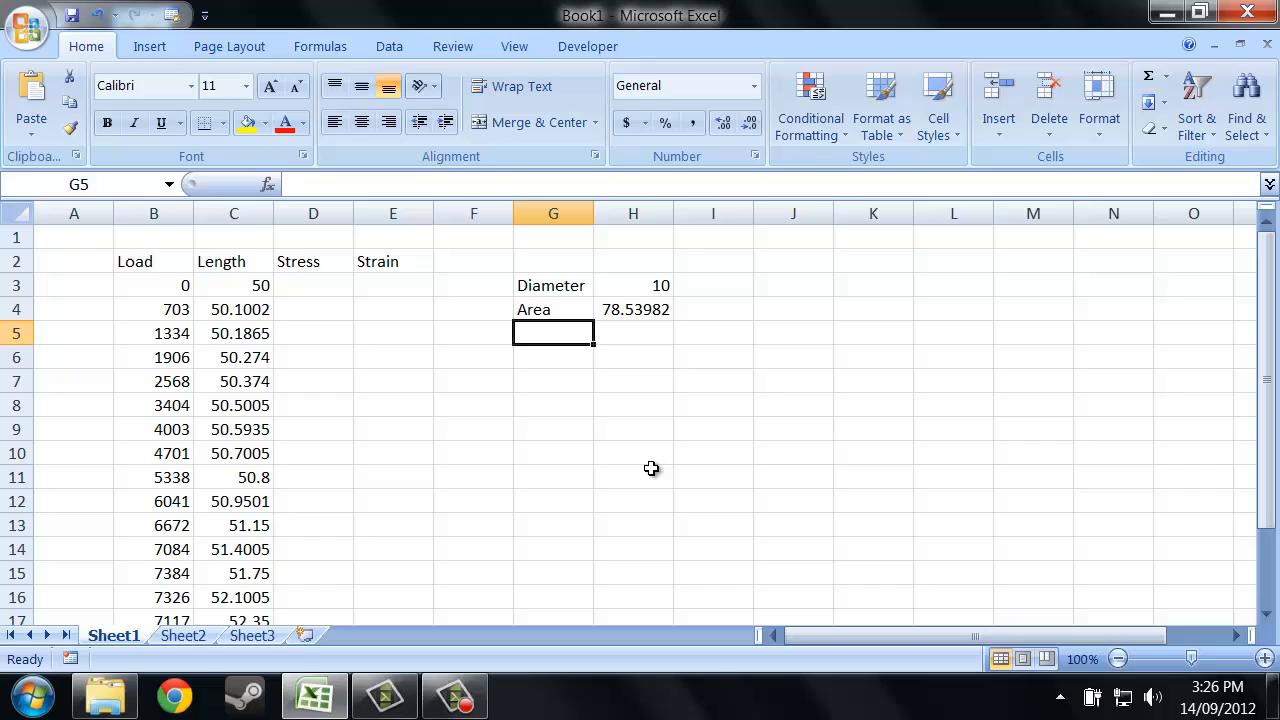
Check the Area formula in H4 and select D3 for the first Stress value.
click(632, 308)
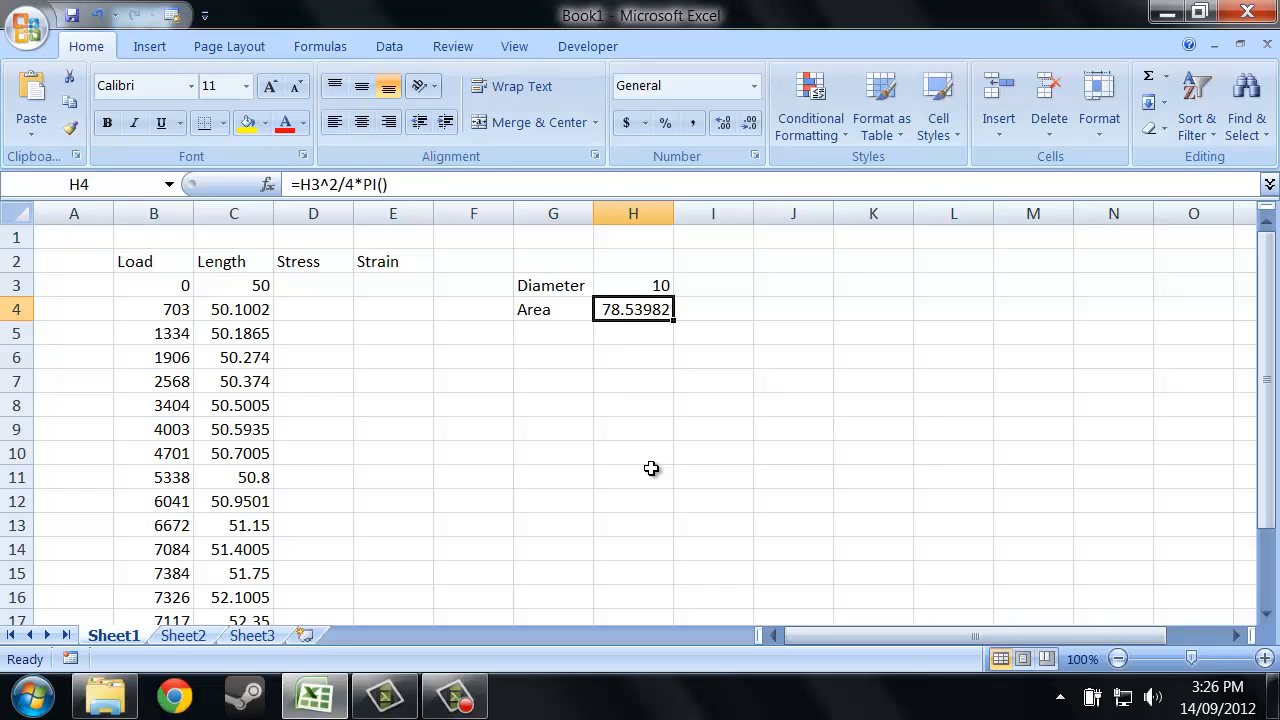
click(392, 308)
text(=B3/)
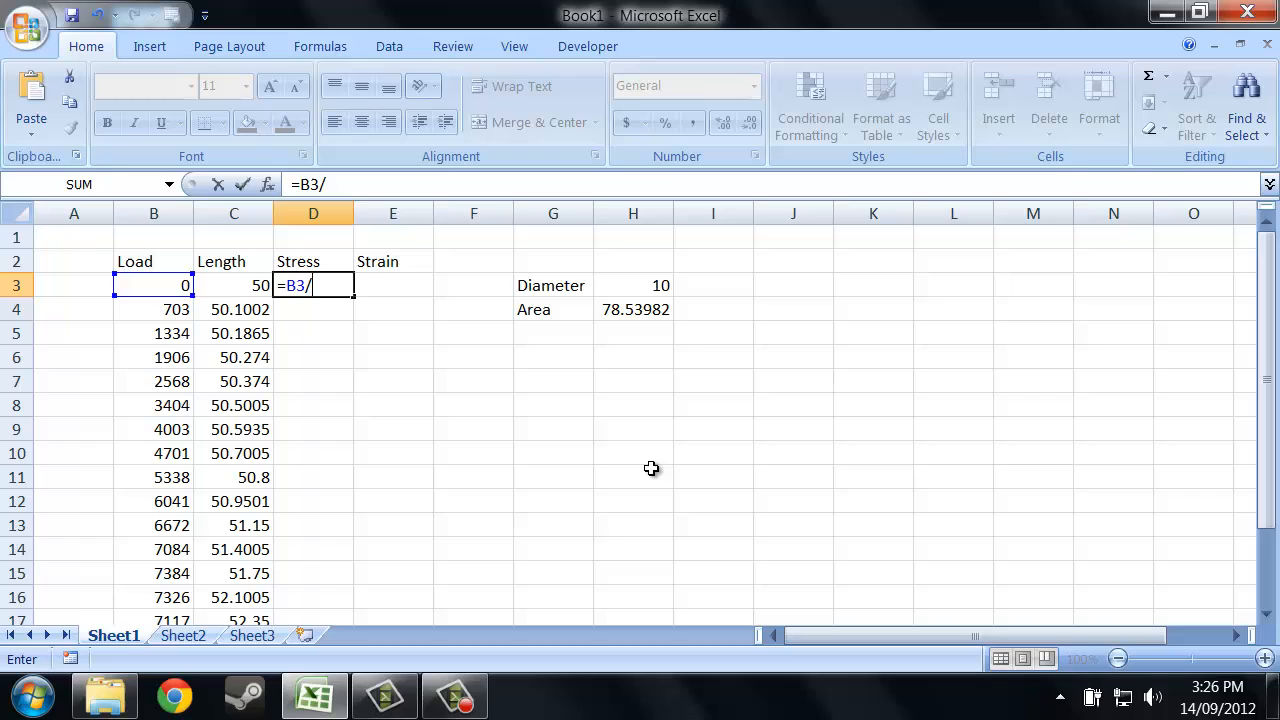
Divide the load by an absolute reference to the Area cell $H$4.
click(632, 308)
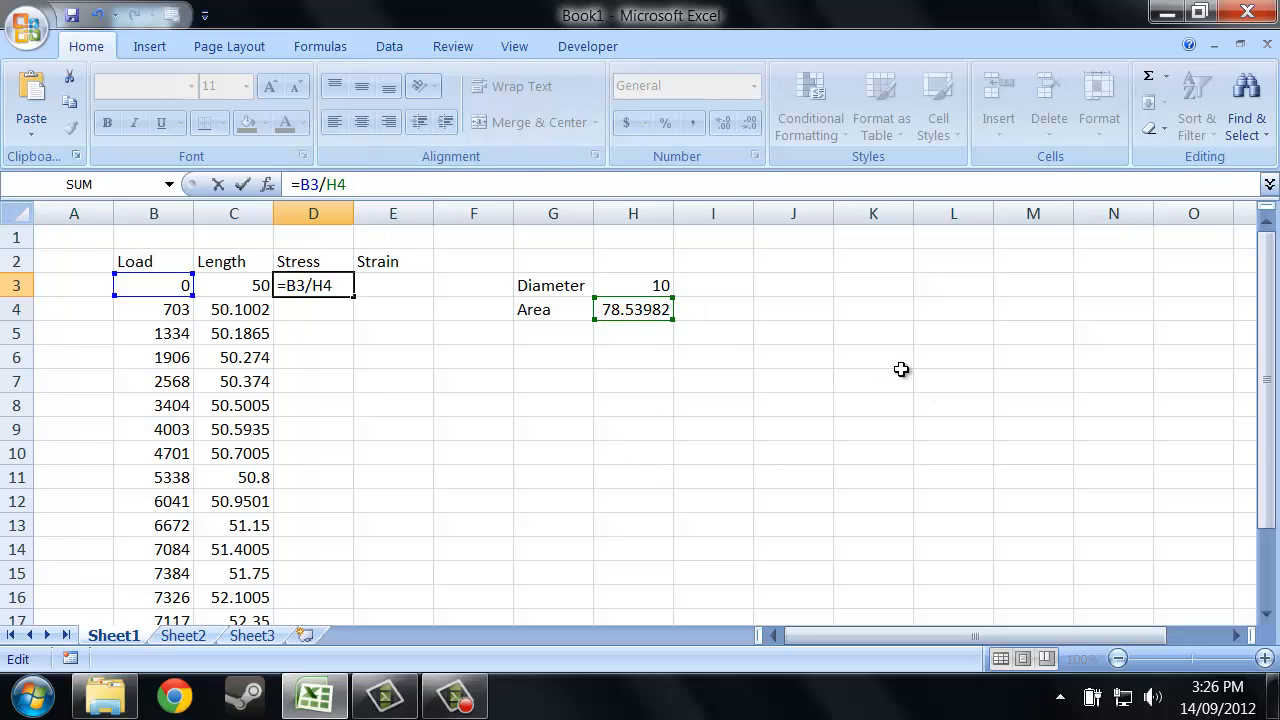
key(f4)
text(=)
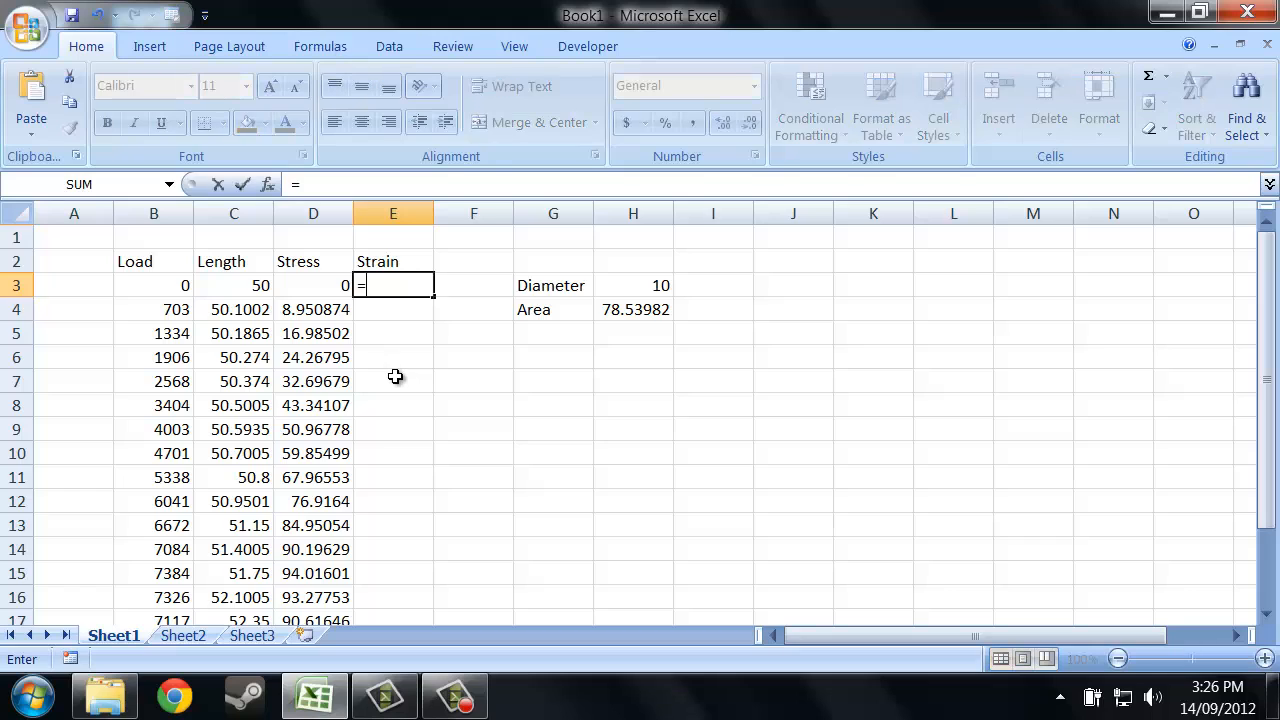
mouse_move(228, 278)
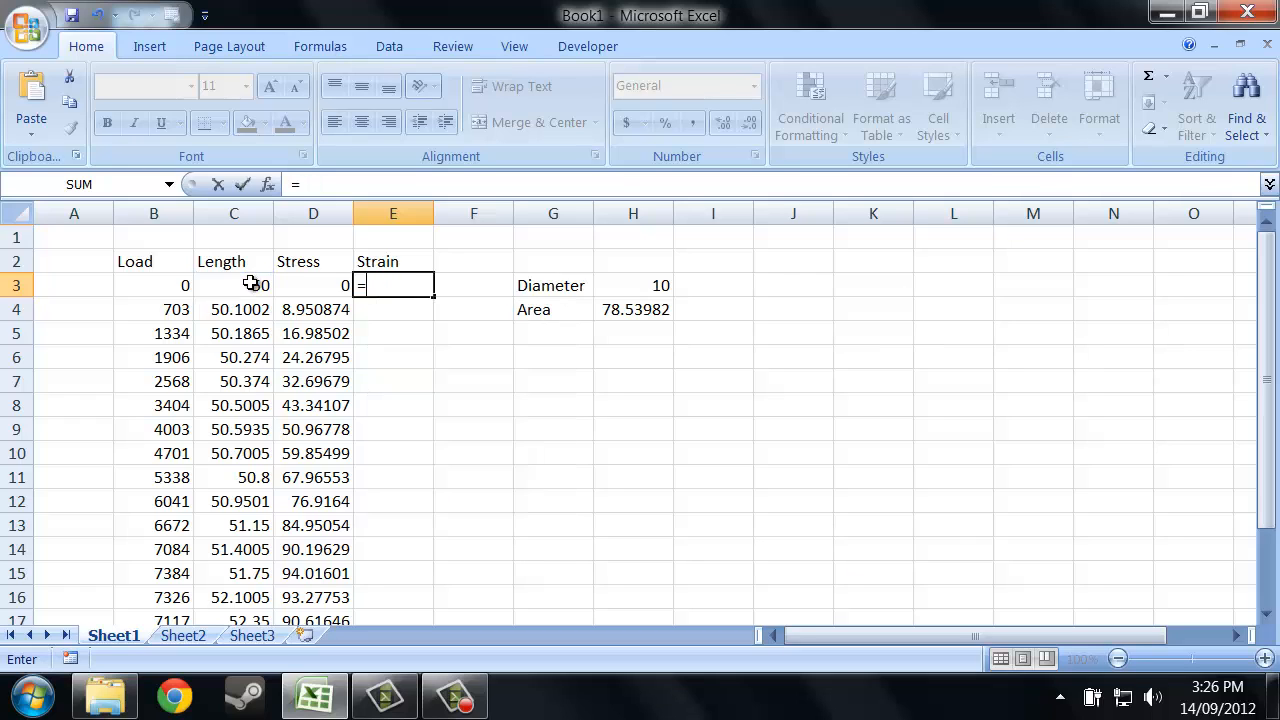
Enter the Strain formula =(C3-$C$3)/$C$3 in E3.
click(232, 284)
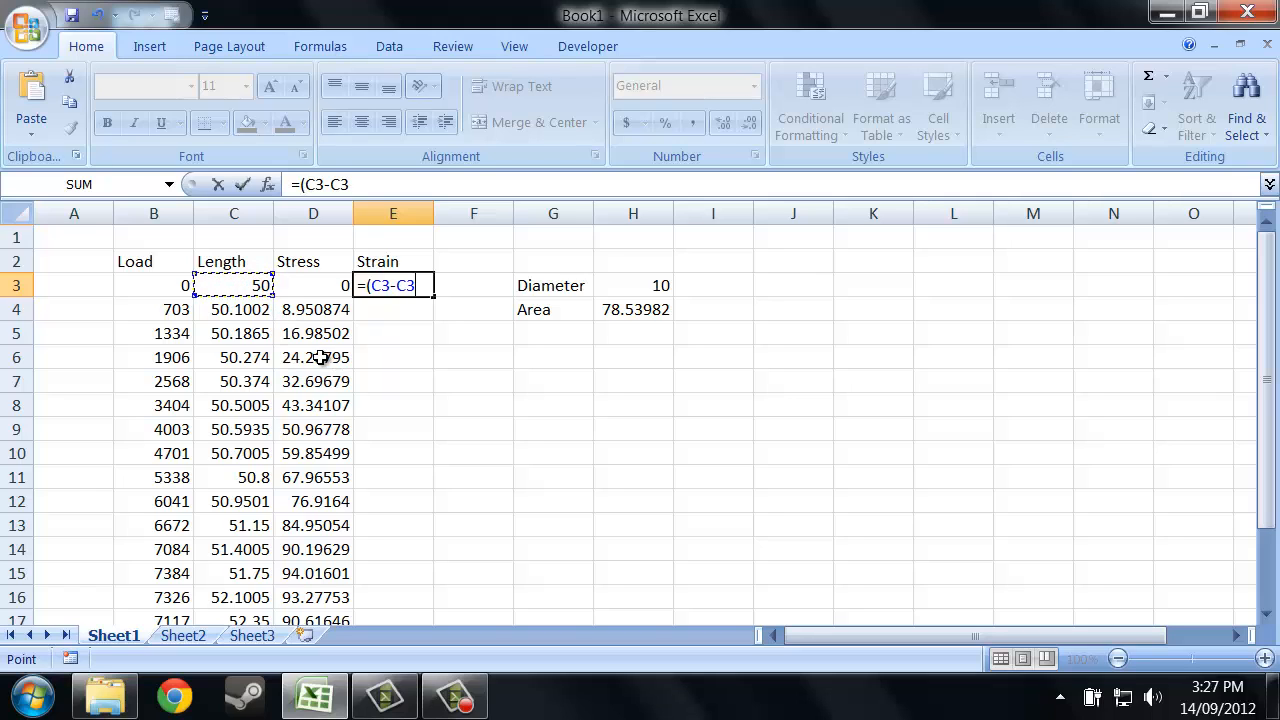
text($C$3)/)
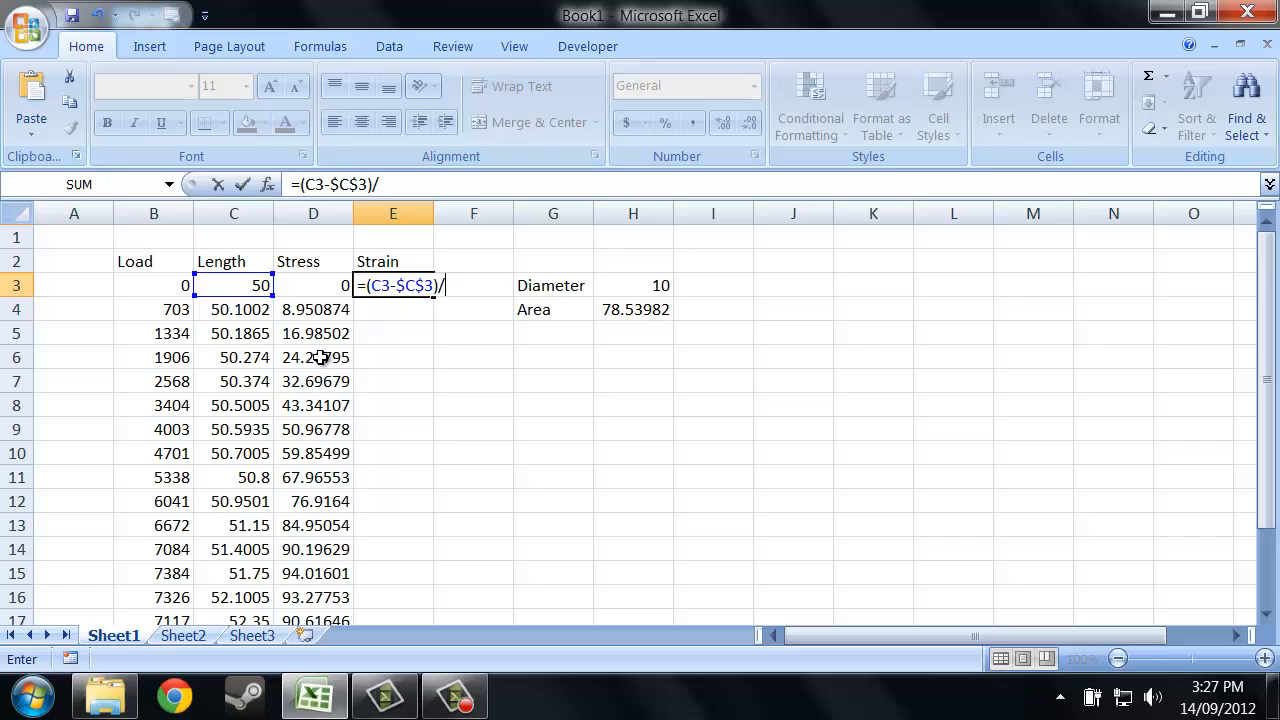
click(232, 284)
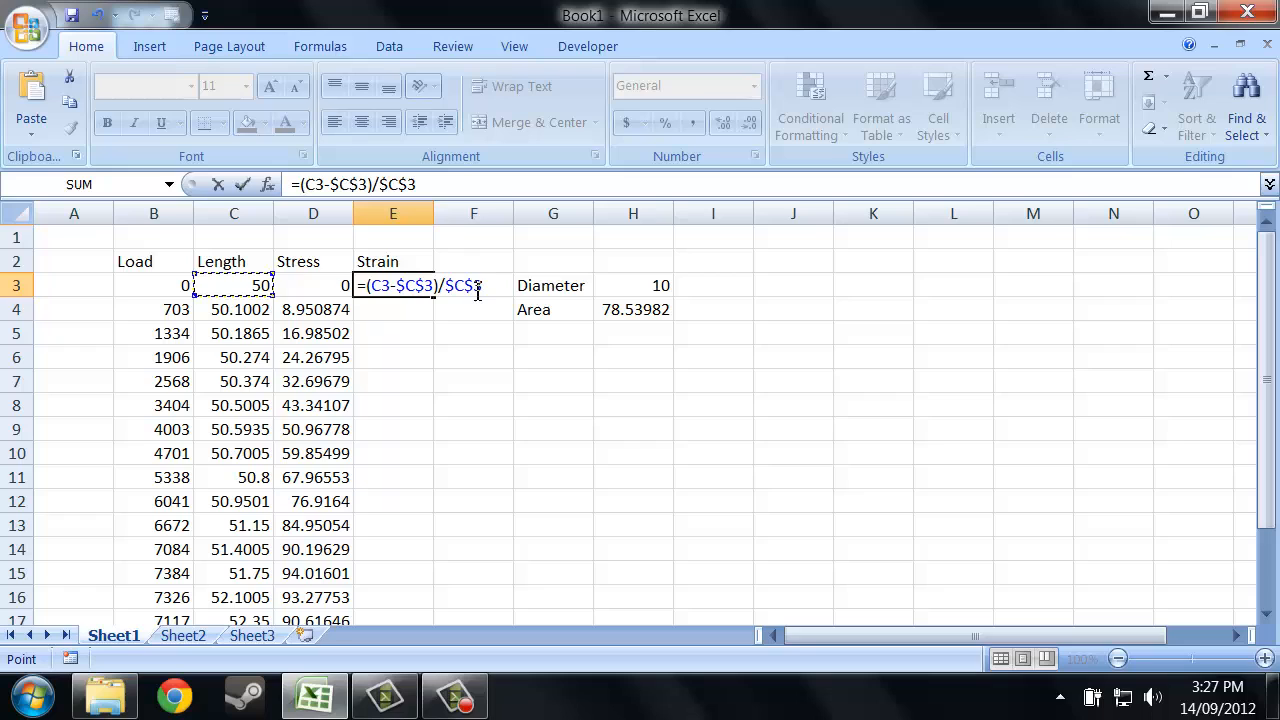
key(Return)
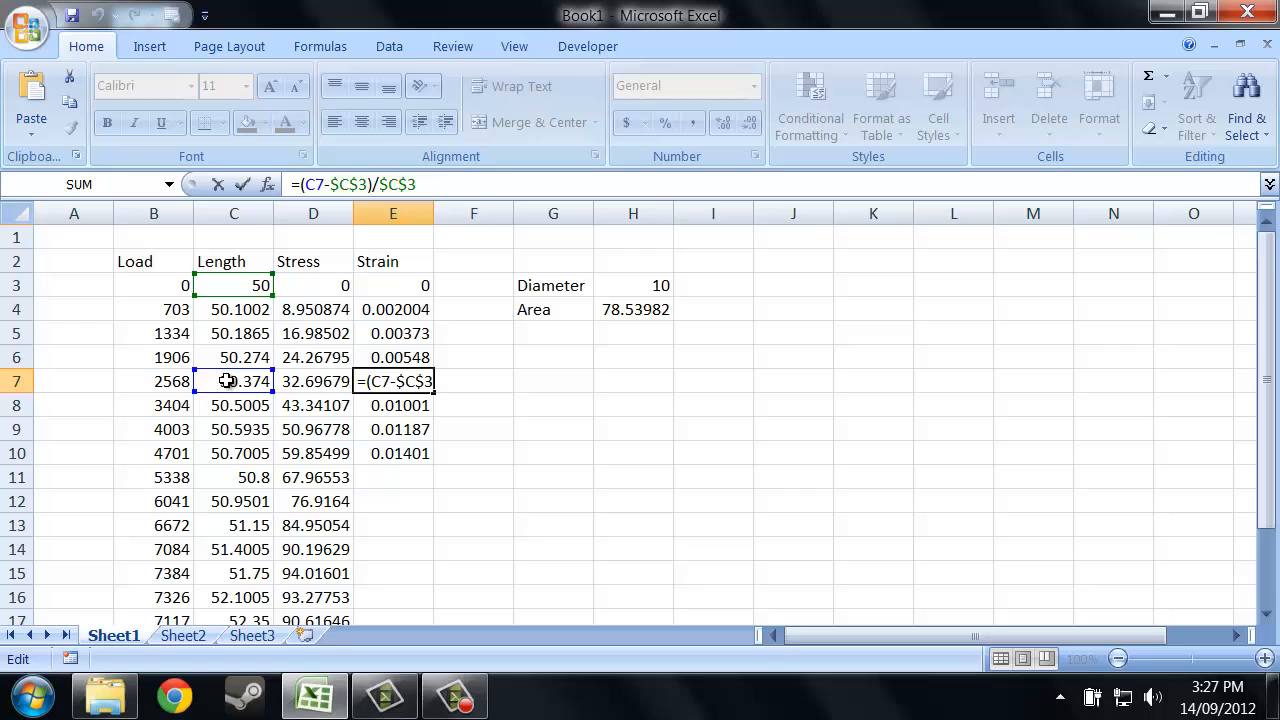
Fill the Strain formula down to row 19.
key(Return)
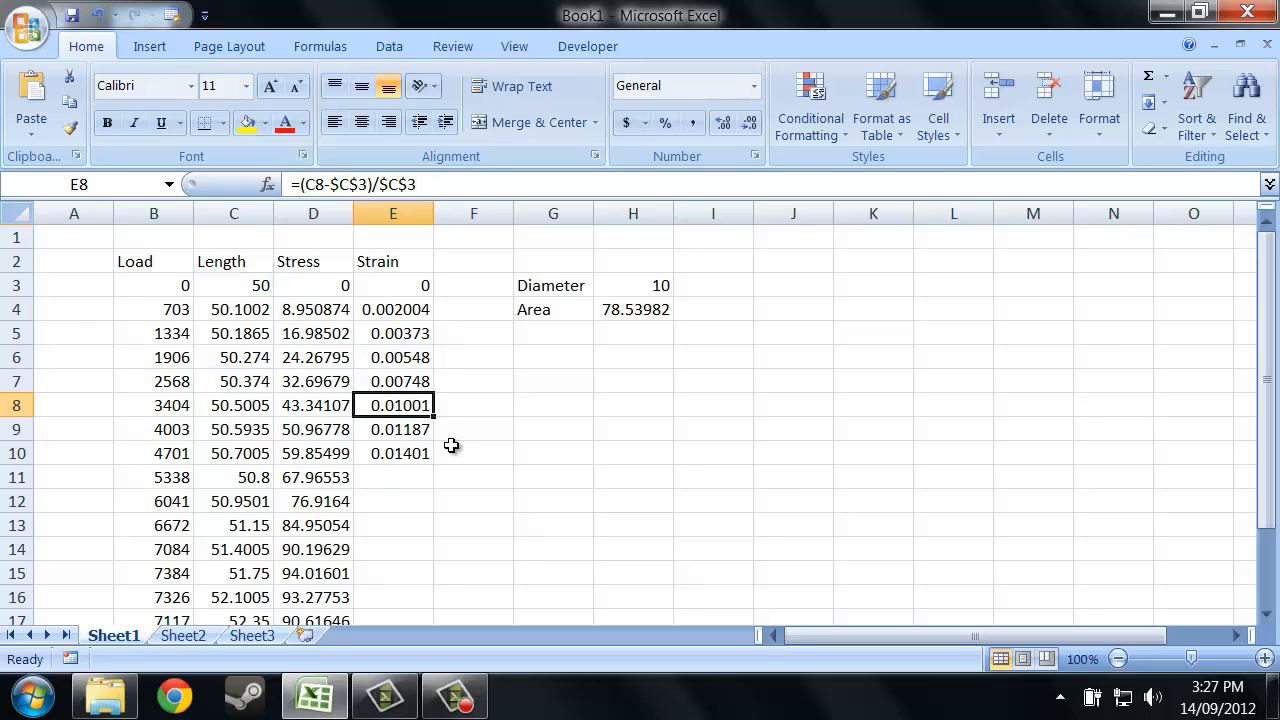
drag(432, 404, 406, 576)
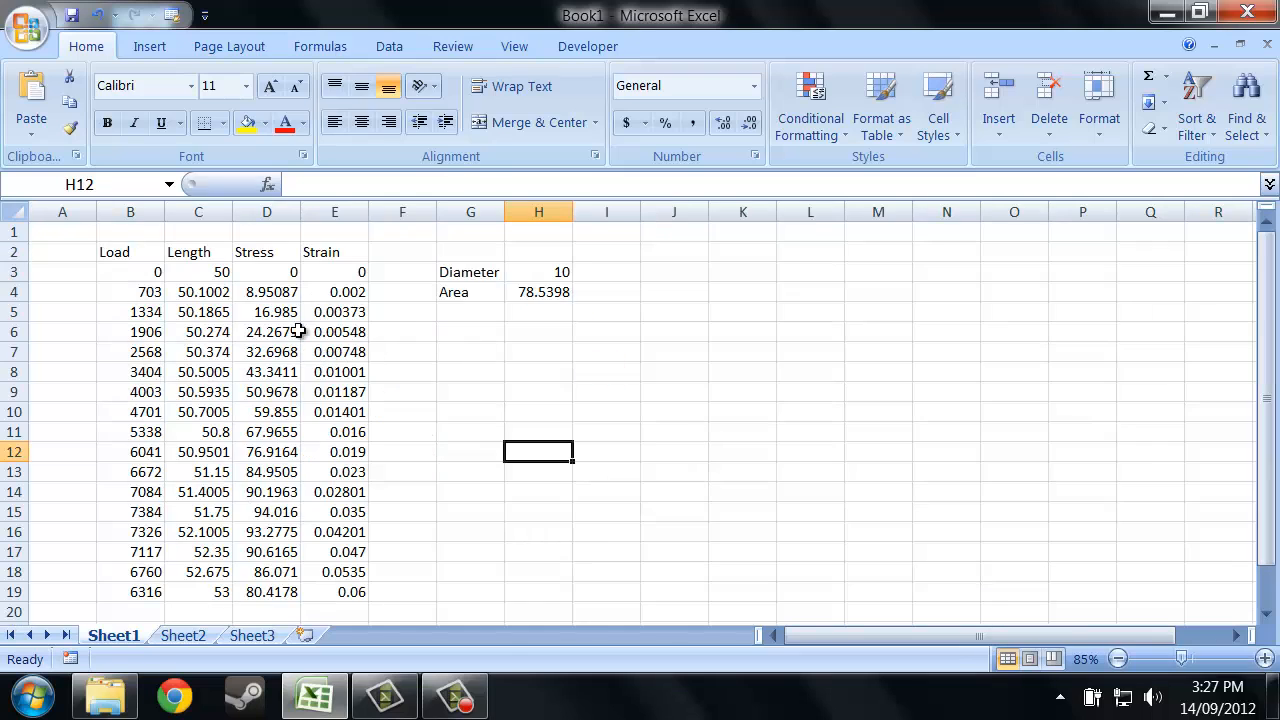
Insert a basic 2-D Line chart from the Insert chart galleries after browsing Column and Scatter.
click(538, 370)
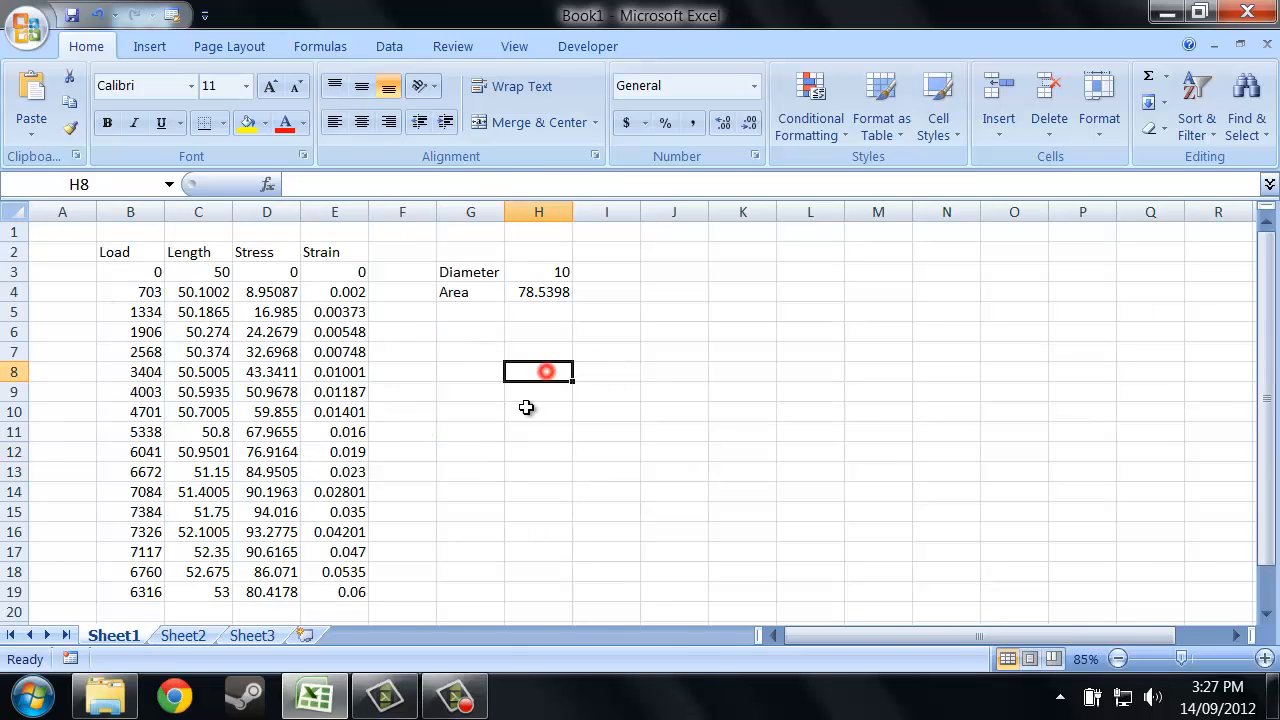
click(148, 46)
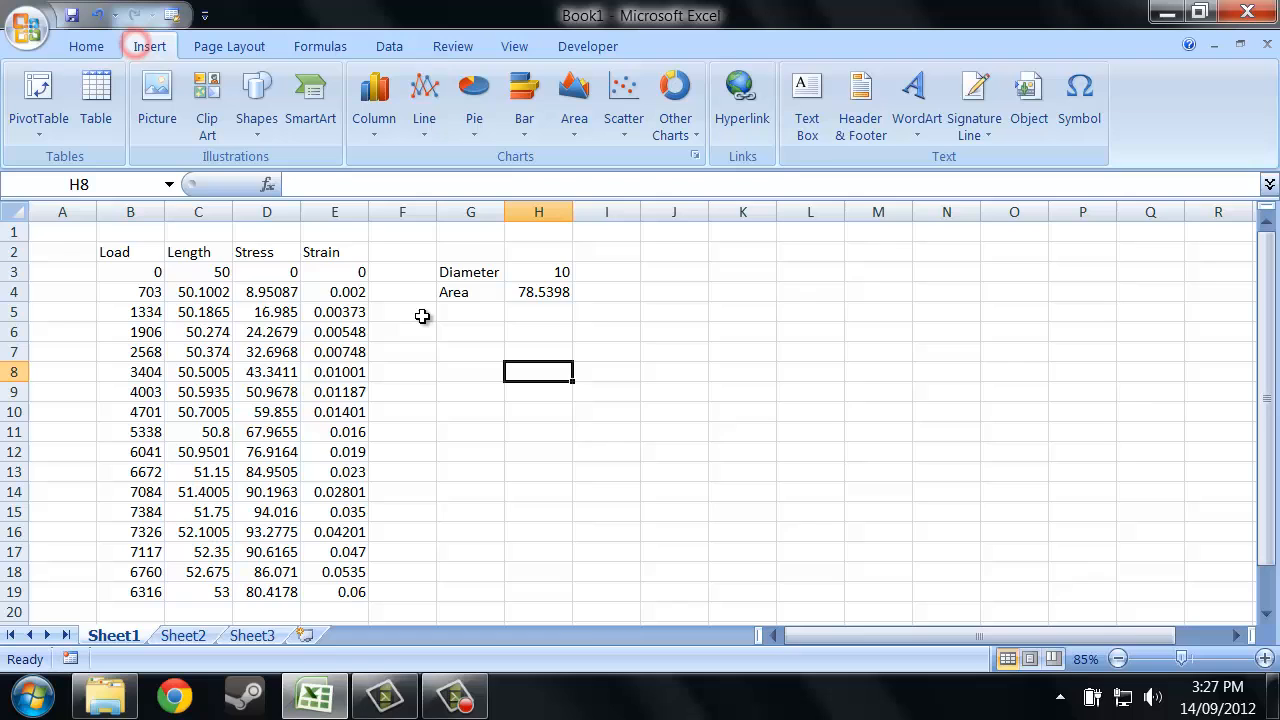
click(372, 96)
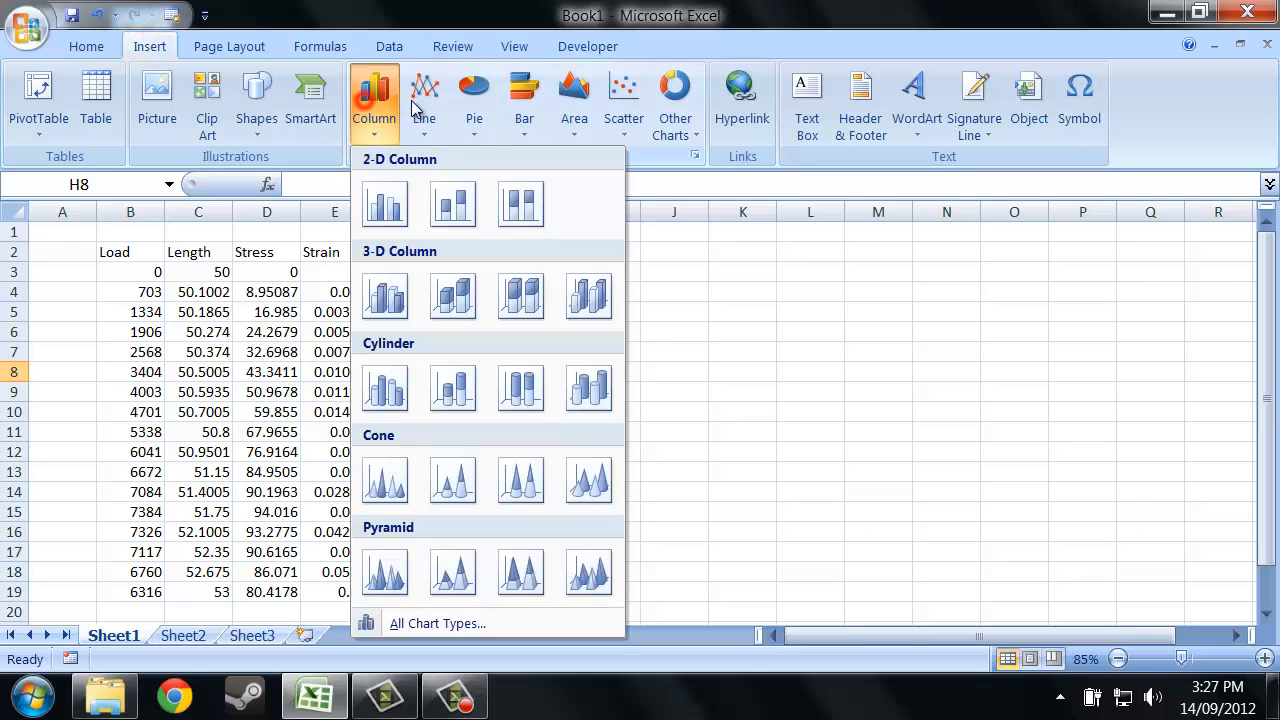
click(624, 96)
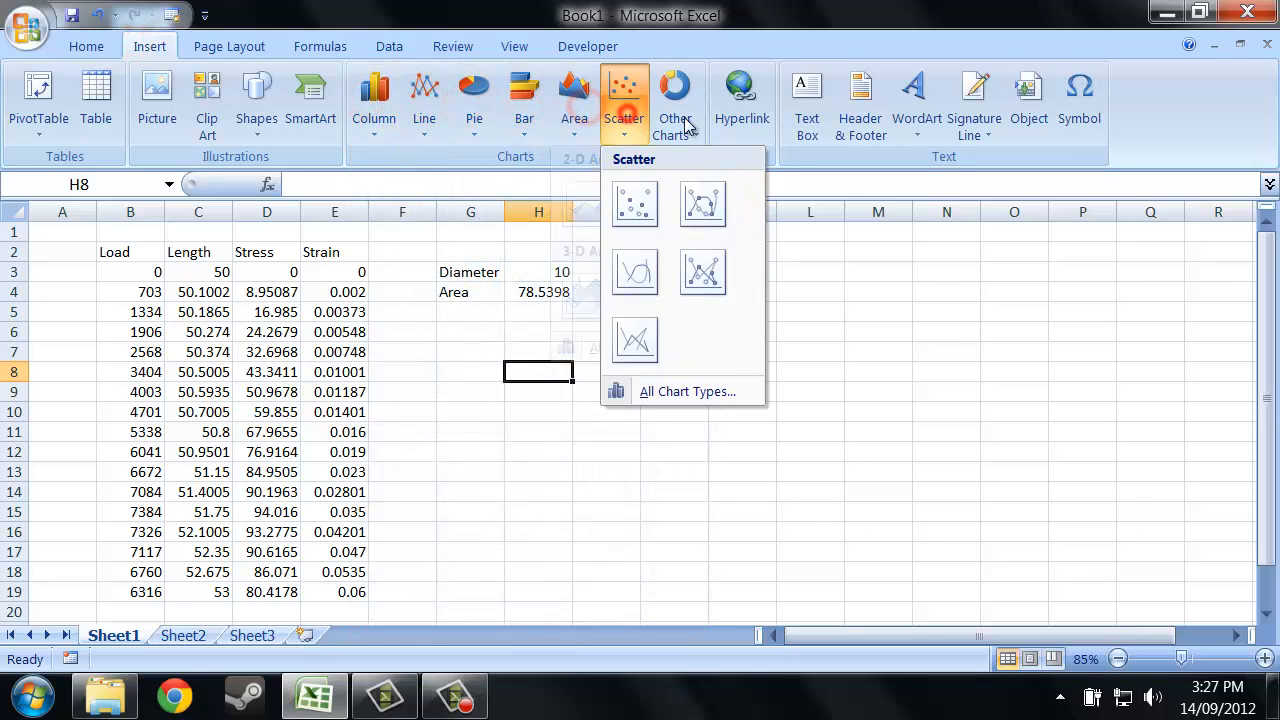
click(424, 100)
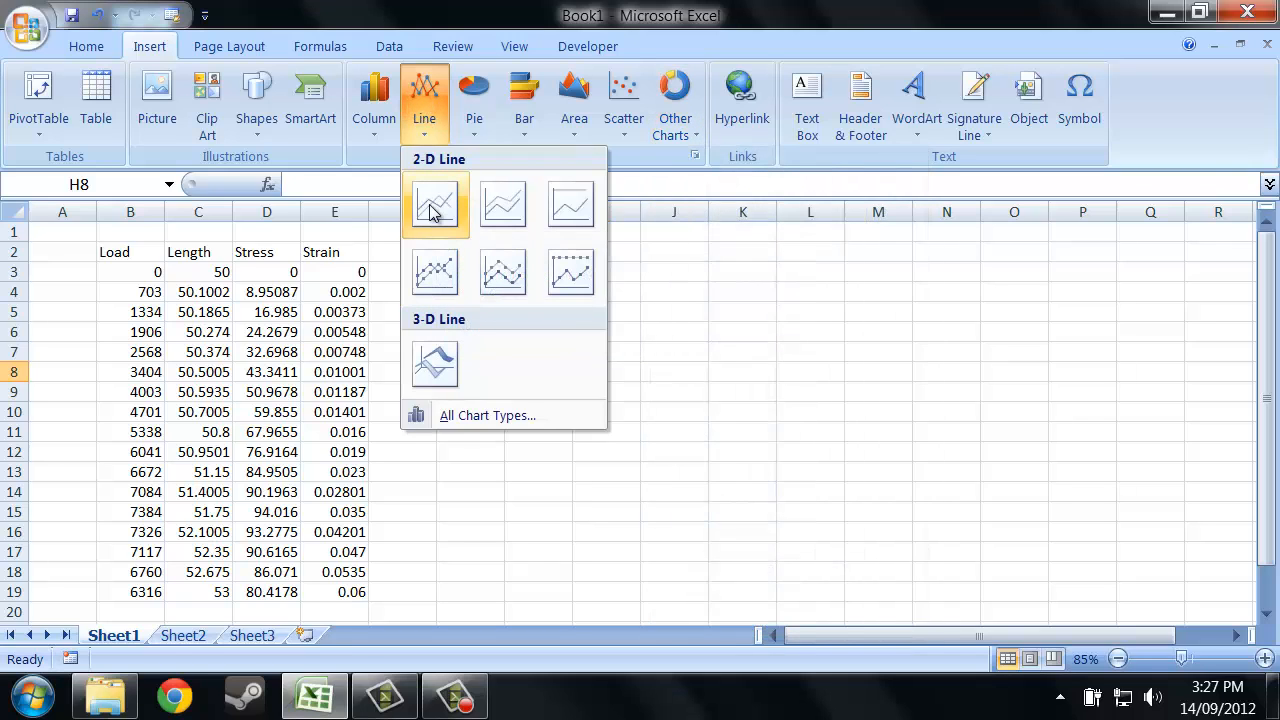
click(436, 204)
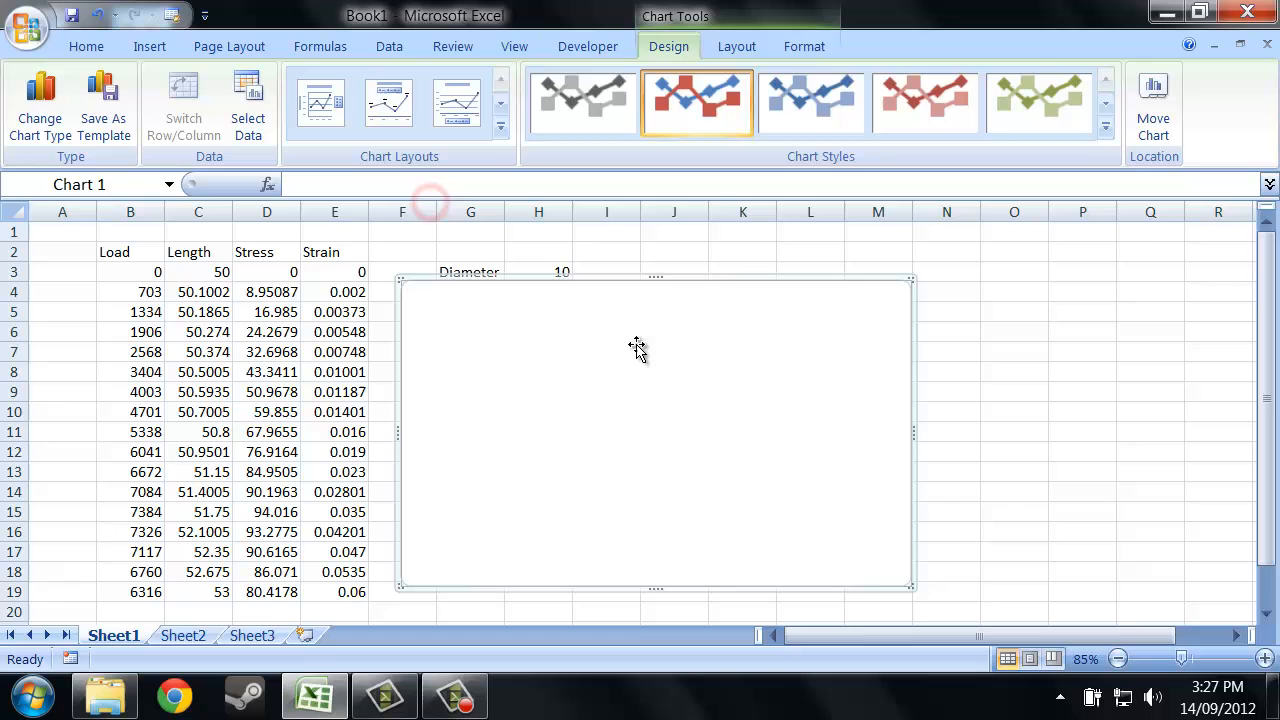
Add a Stress series from D2 with values D3:D19 via Select Data.
click(248, 108)
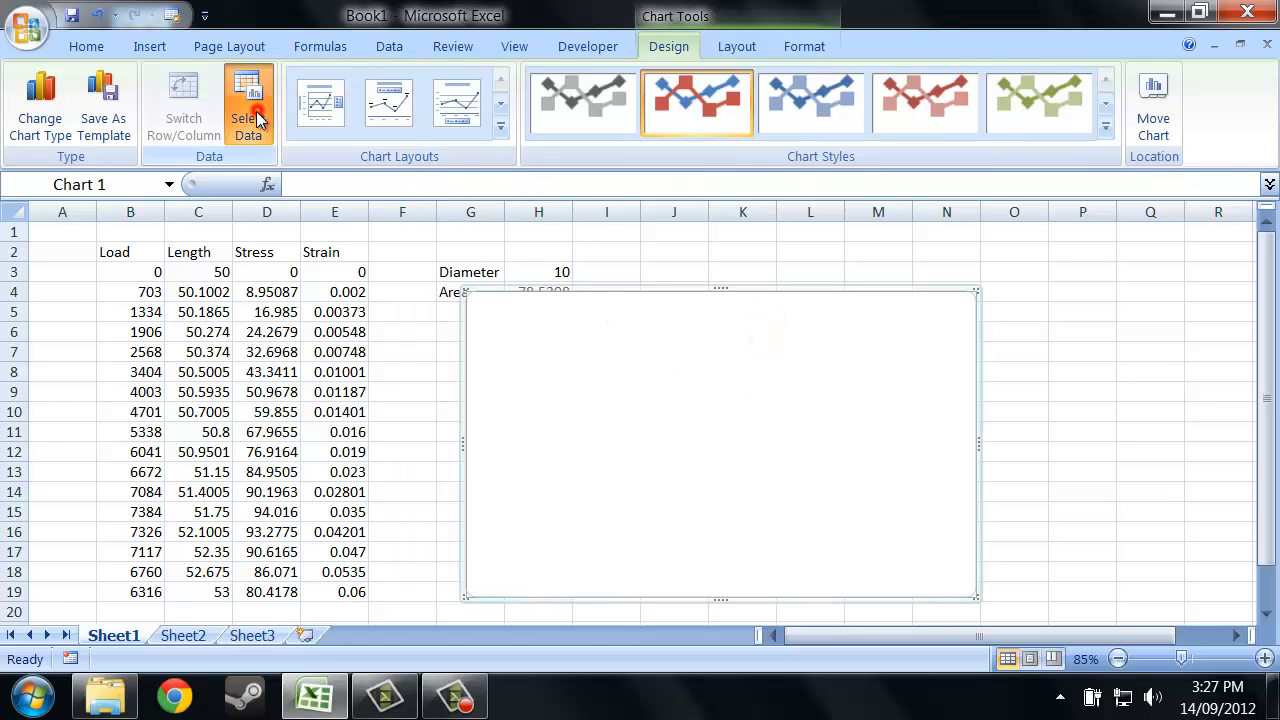
click(248, 104)
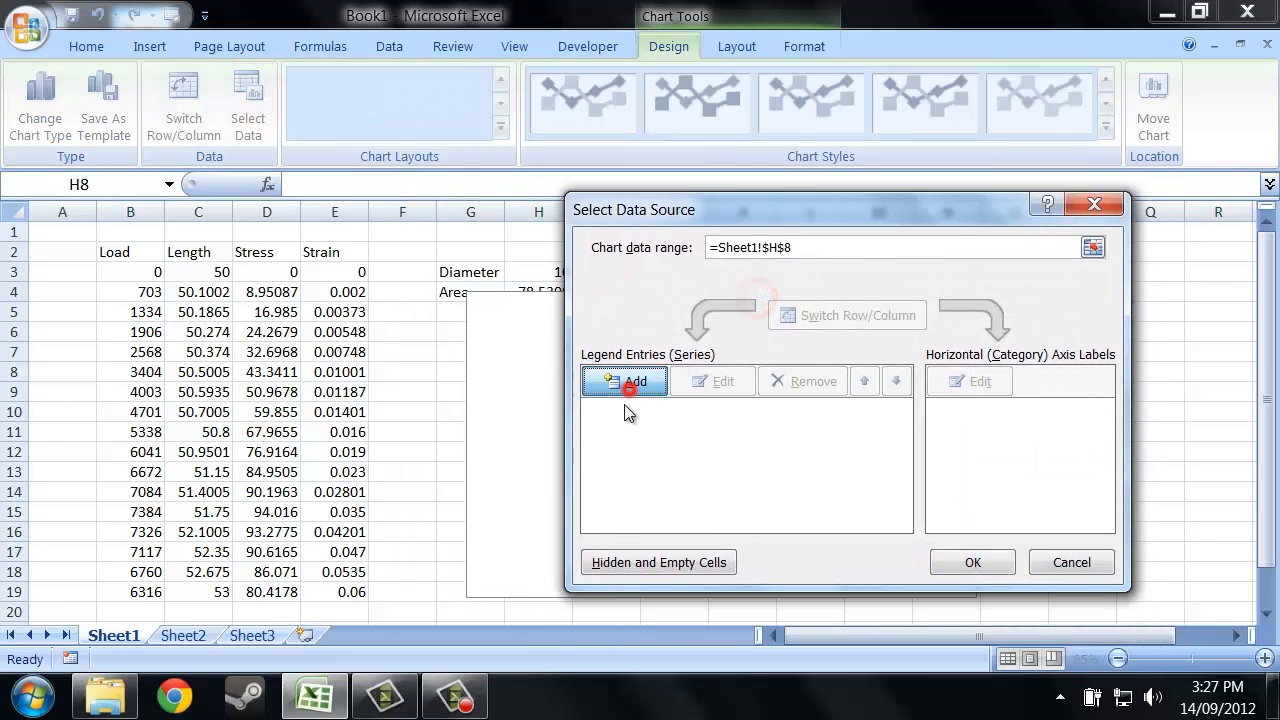
click(636, 380)
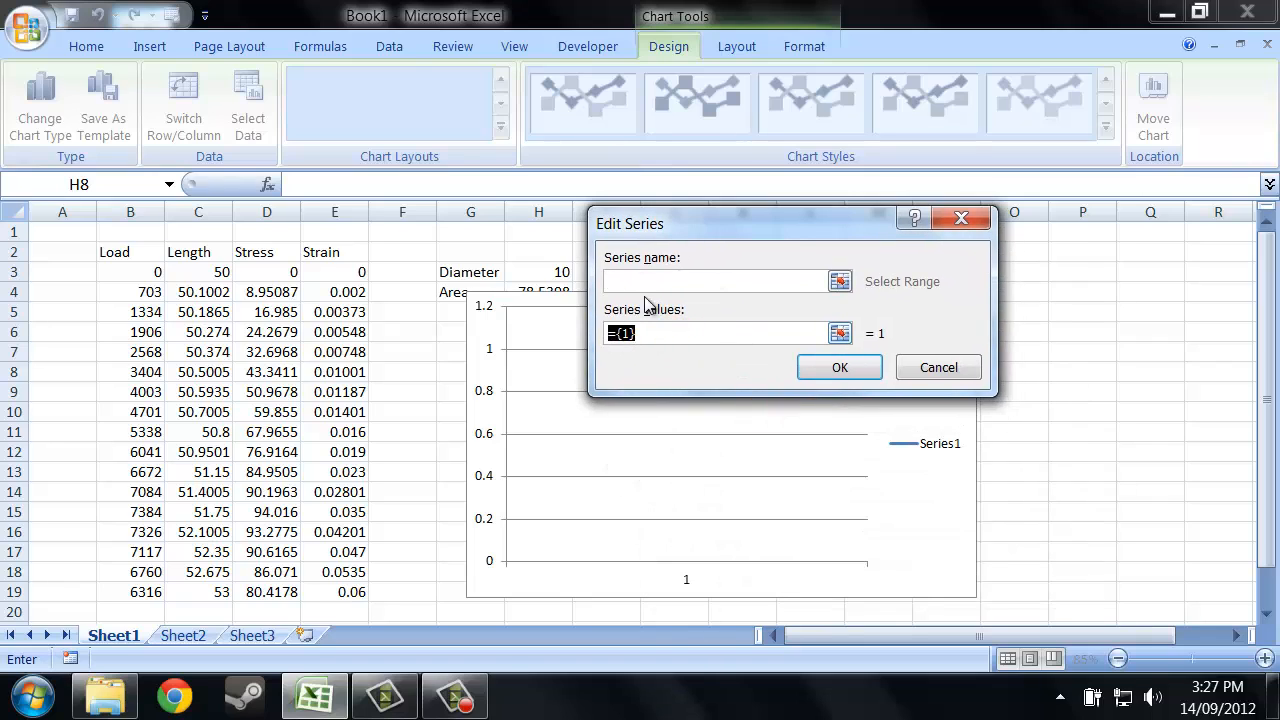
mouse_move(572, 336)
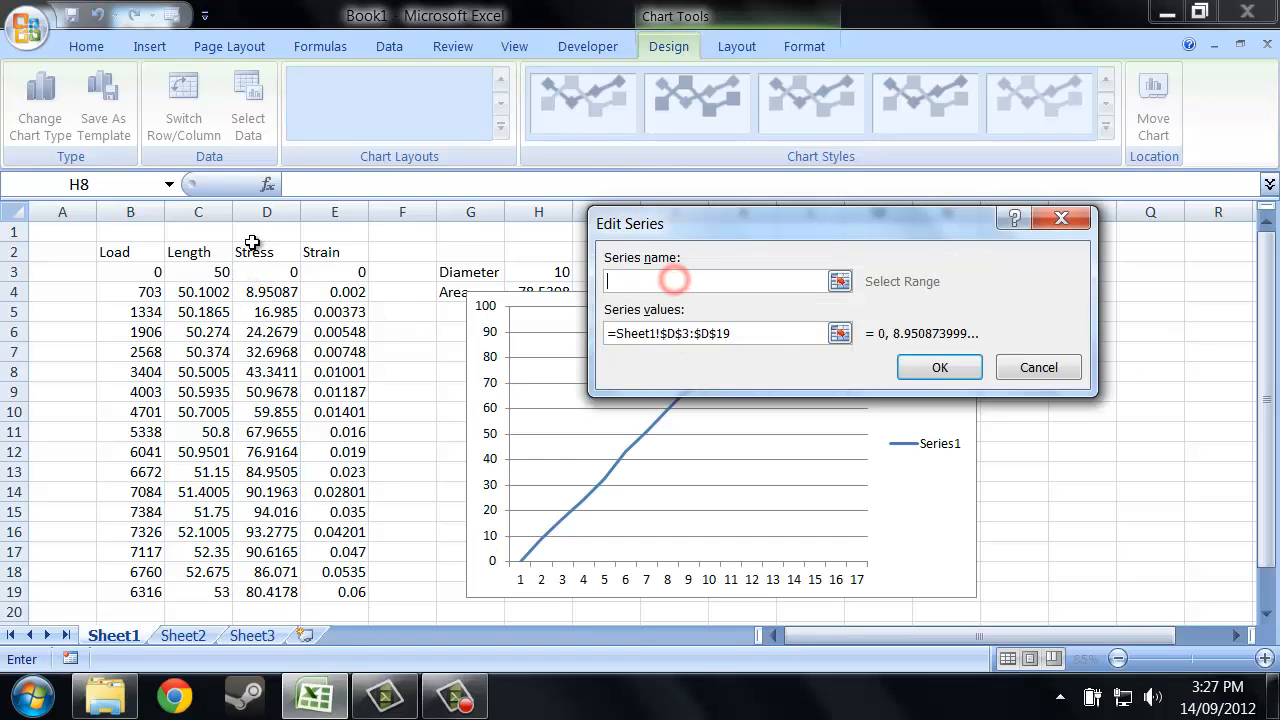
click(938, 368)
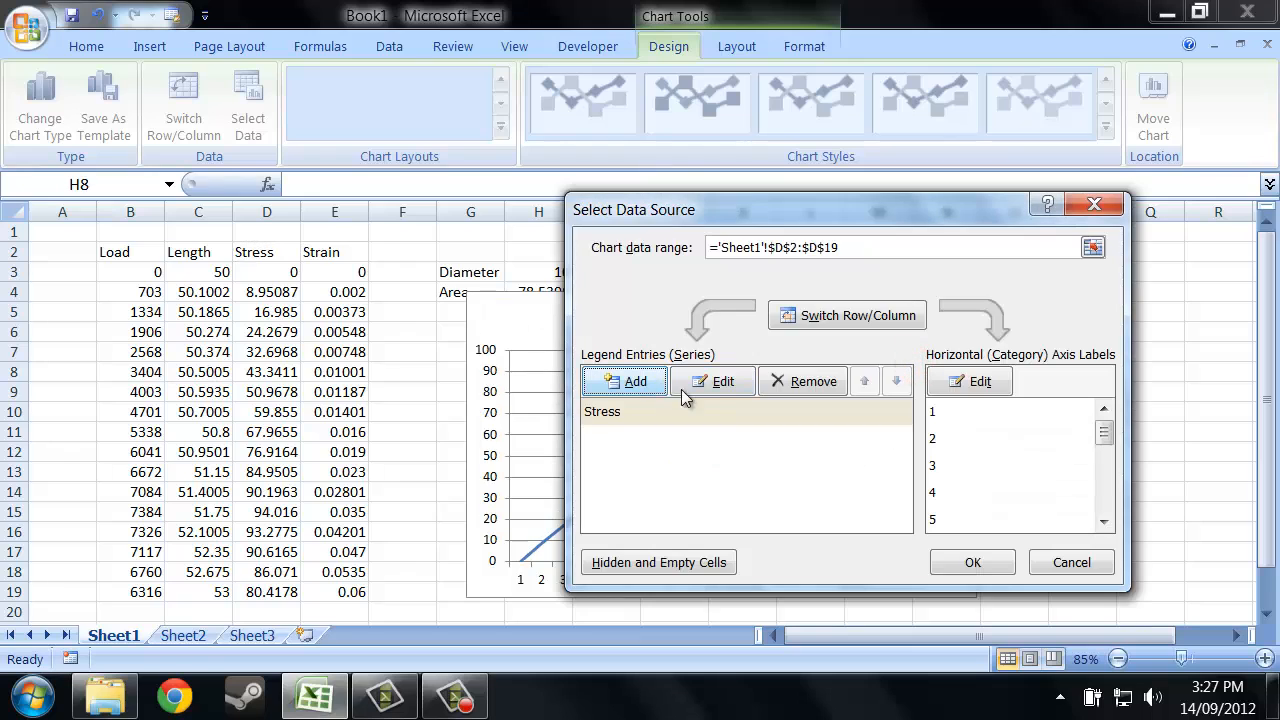
Add a Strain series from E2 with values E3:E19 and apply both to the chart.
click(624, 380)
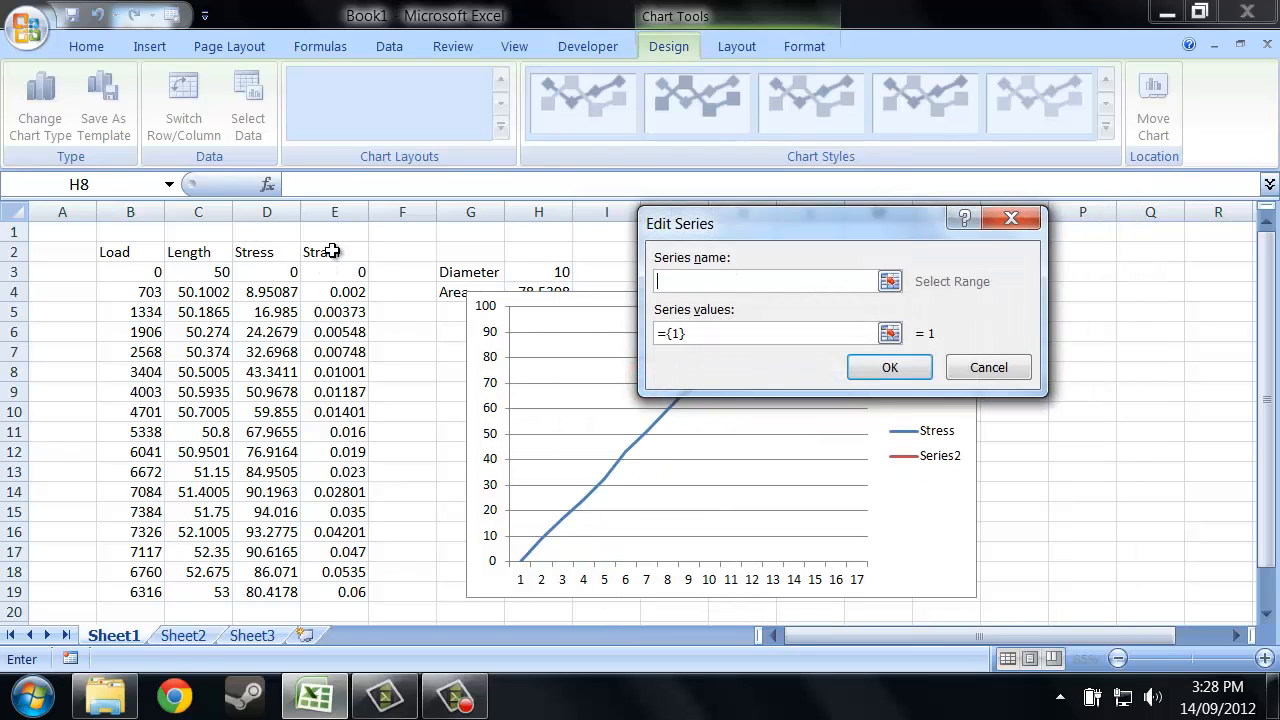
click(334, 252)
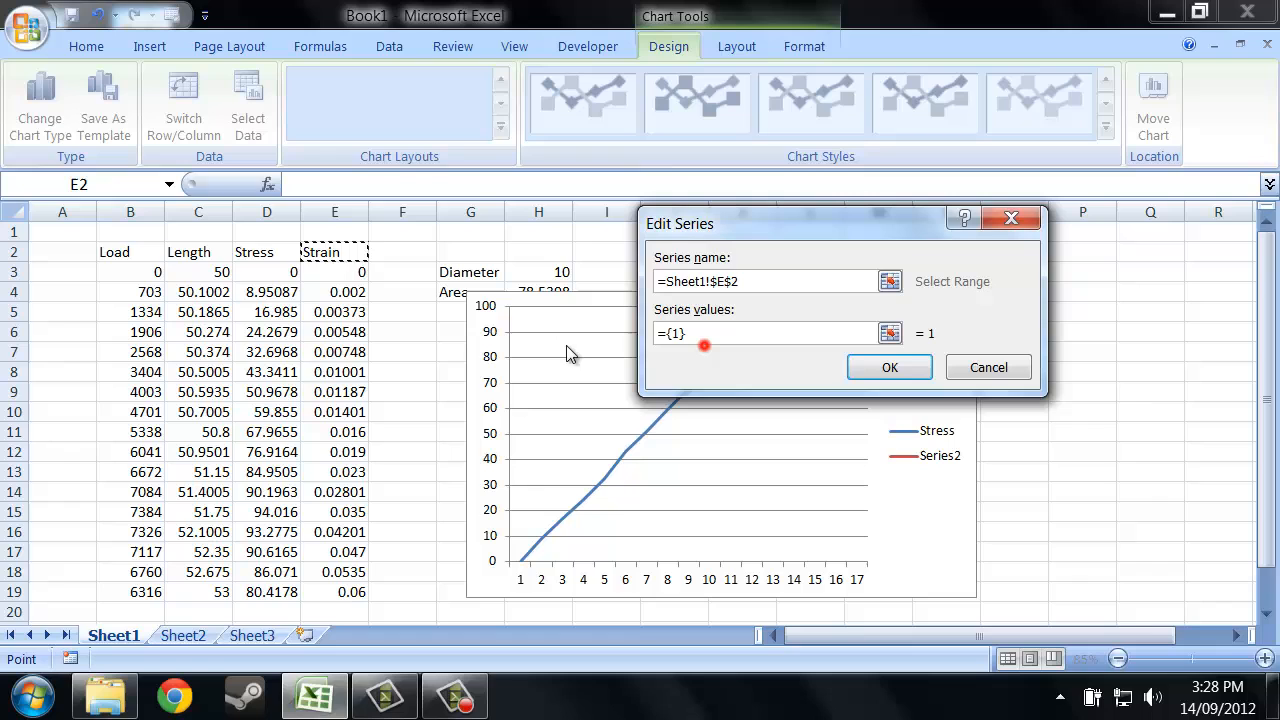
click(334, 252)
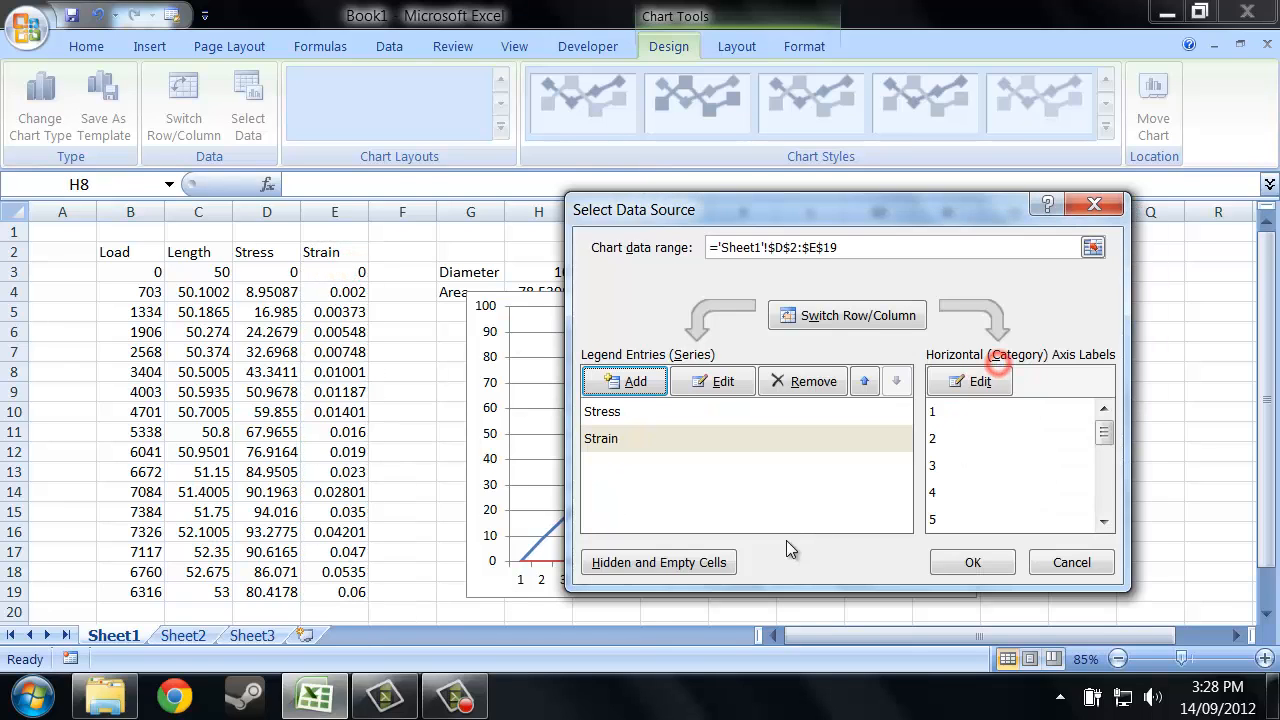
click(972, 562)
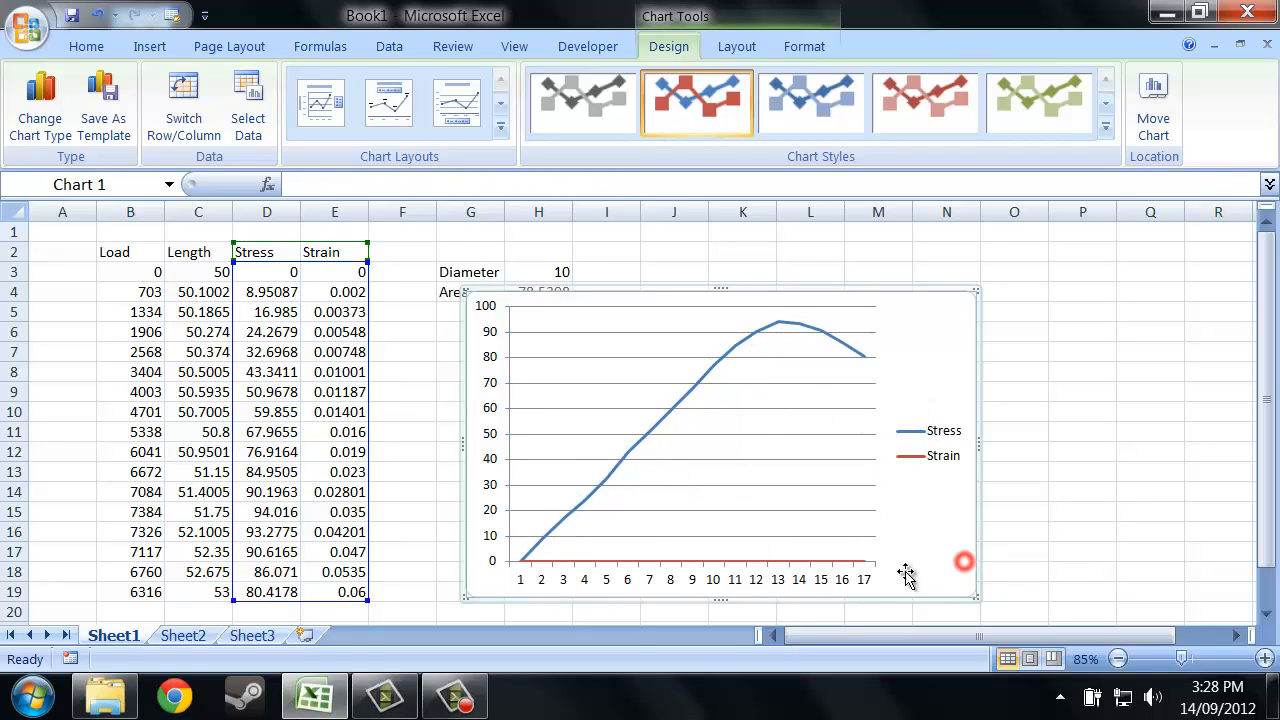
Number the data rows 1 to 17 down column A and delete the line chart.
click(130, 272)
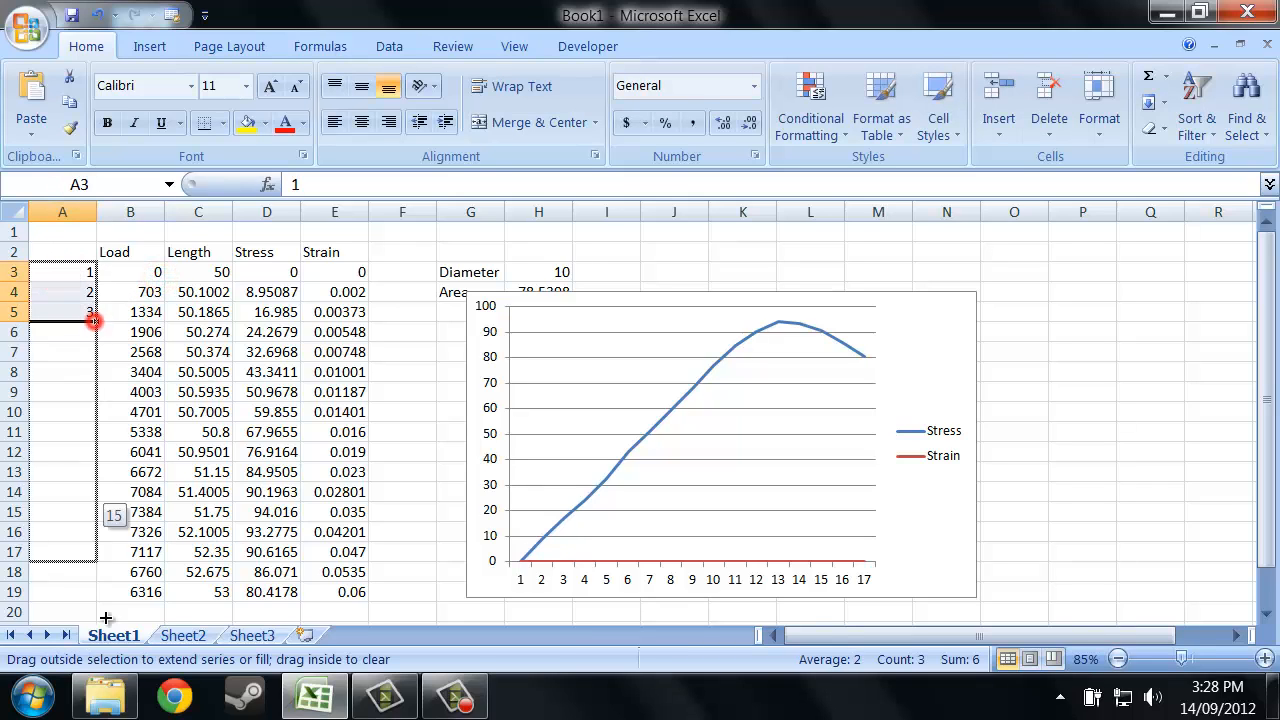
click(402, 352)
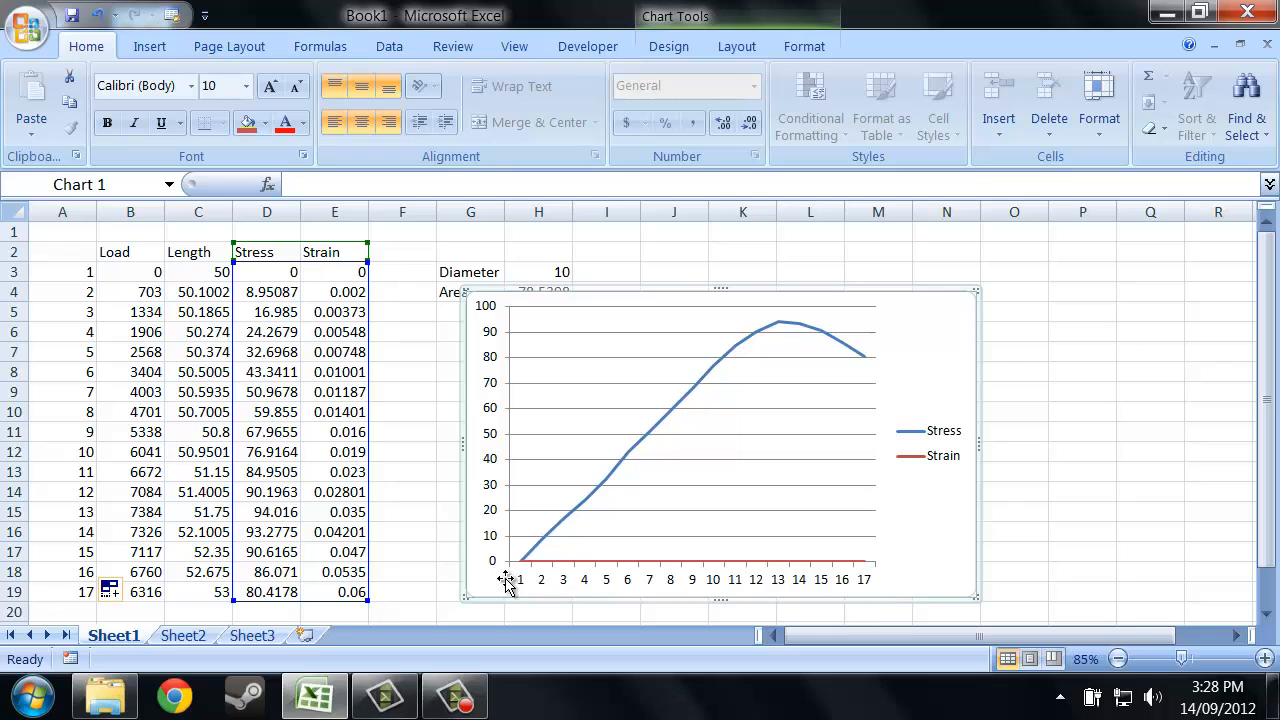
mouse_move(652, 568)
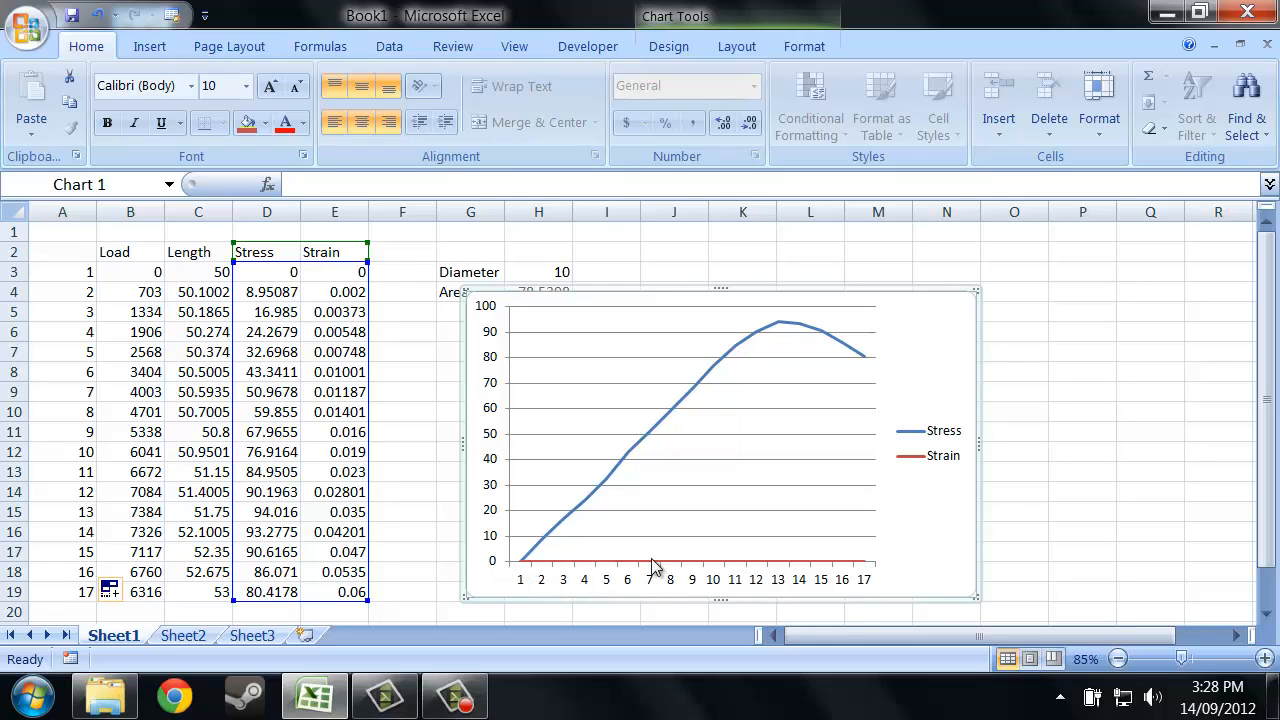
mouse_move(750, 404)
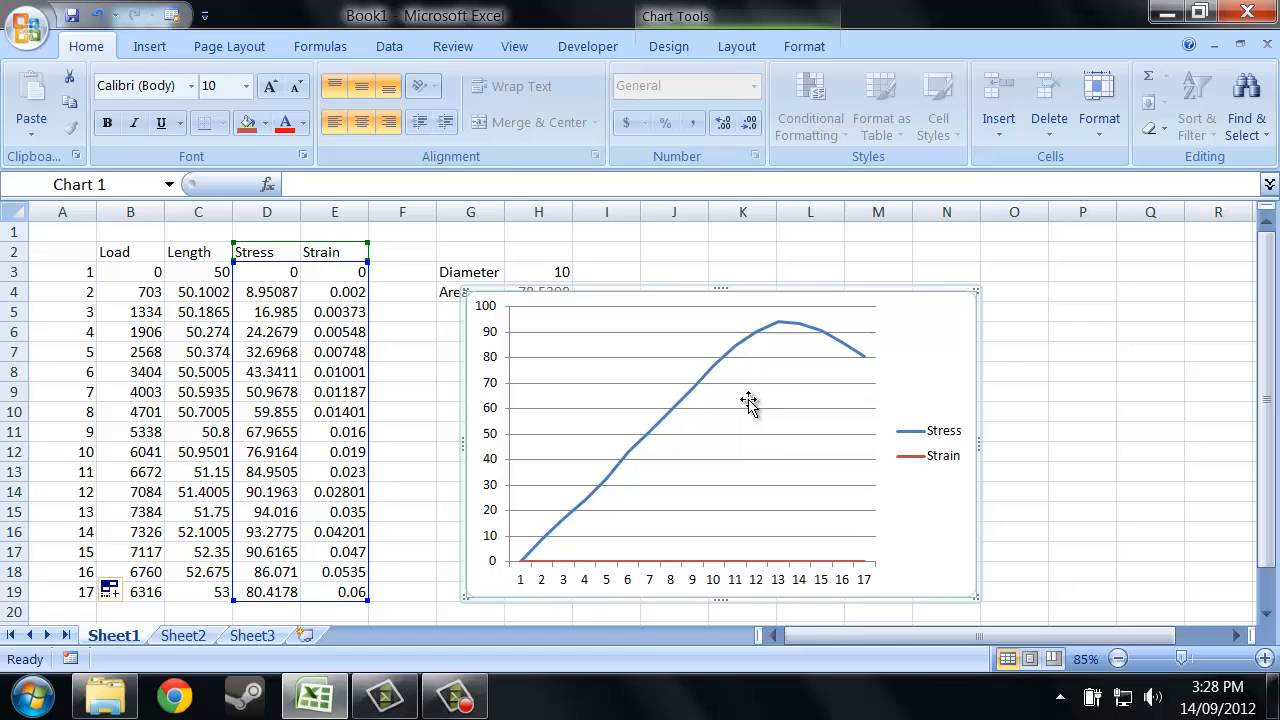
mouse_move(924, 372)
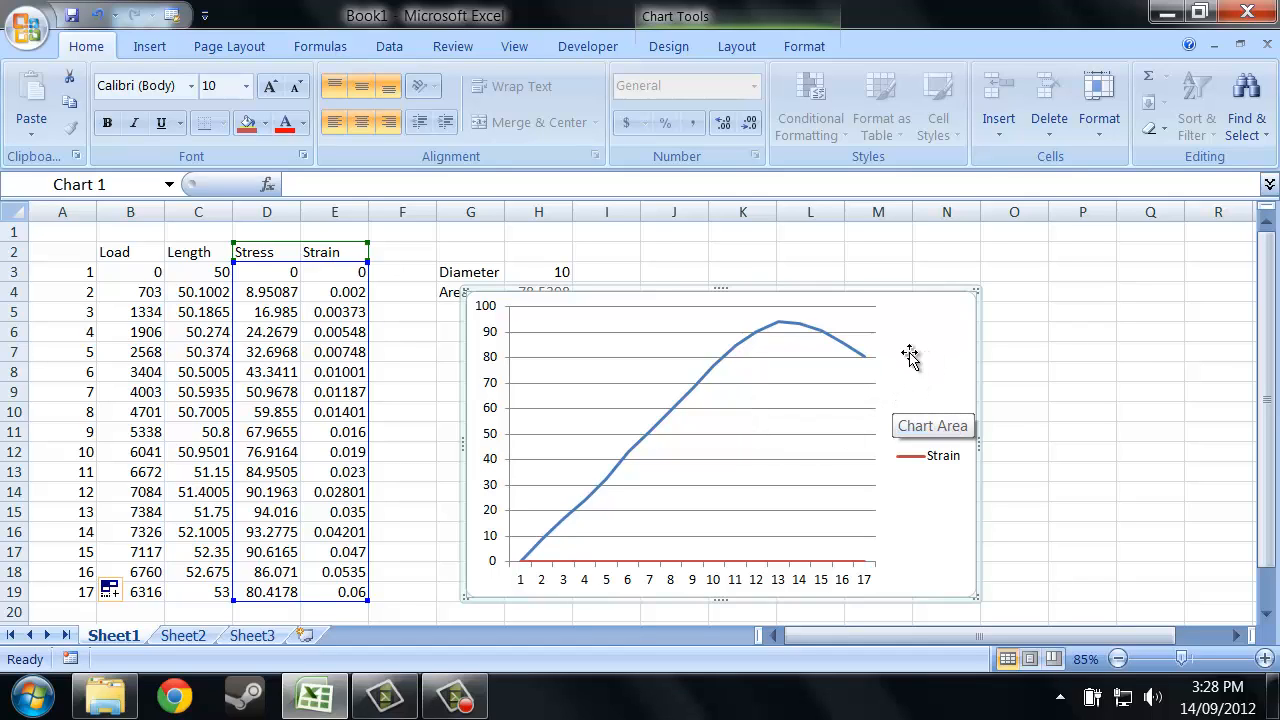
mouse_move(956, 336)
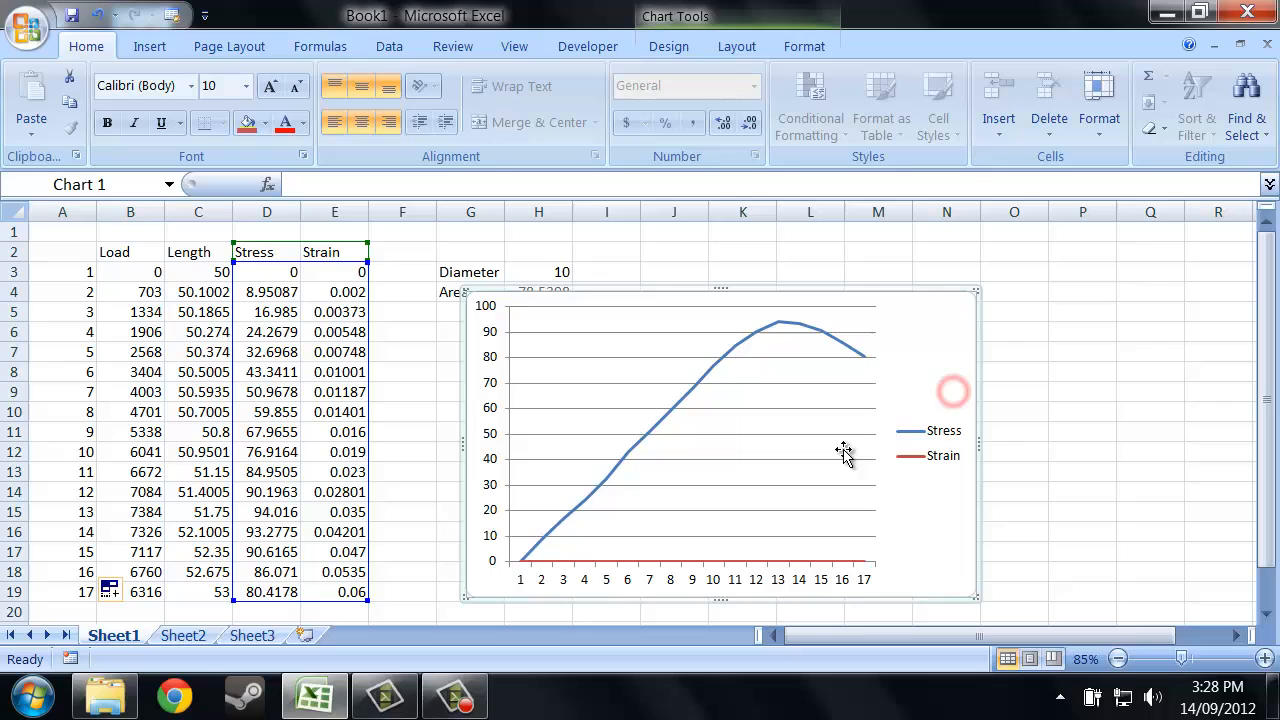
click(674, 370)
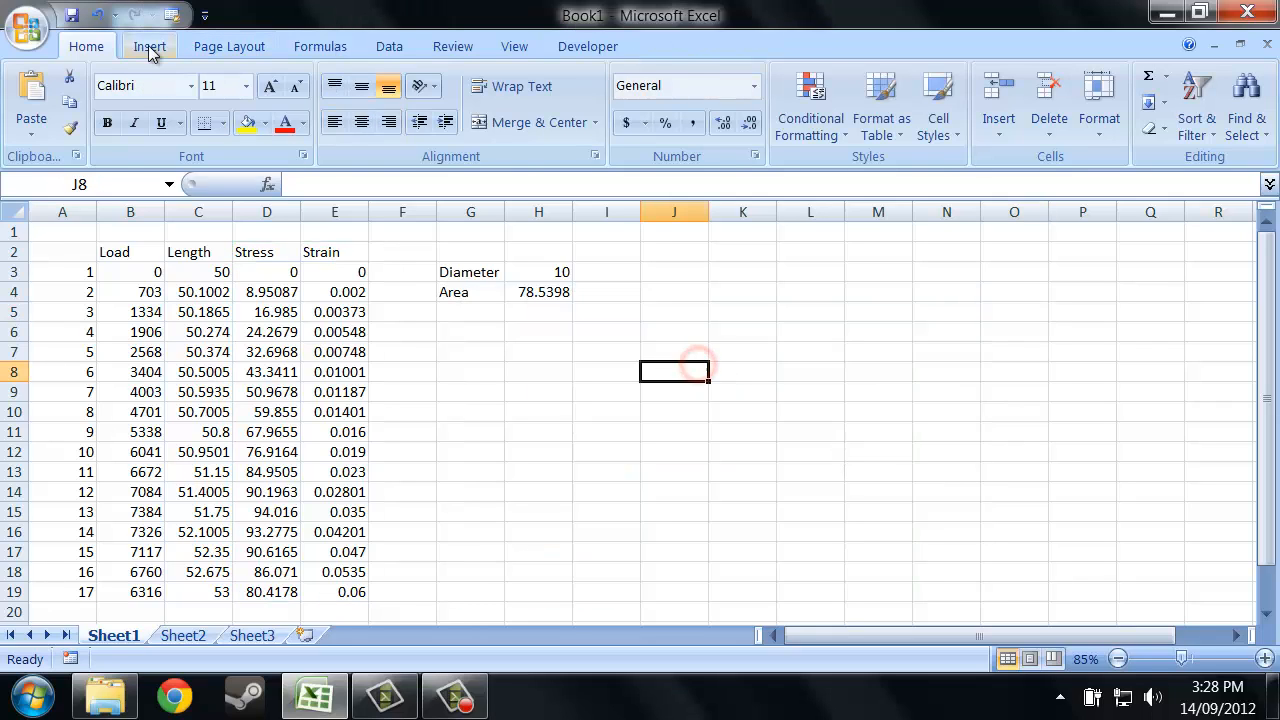
Insert a markers-only scatter chart and bring up its data source settings.
click(624, 96)
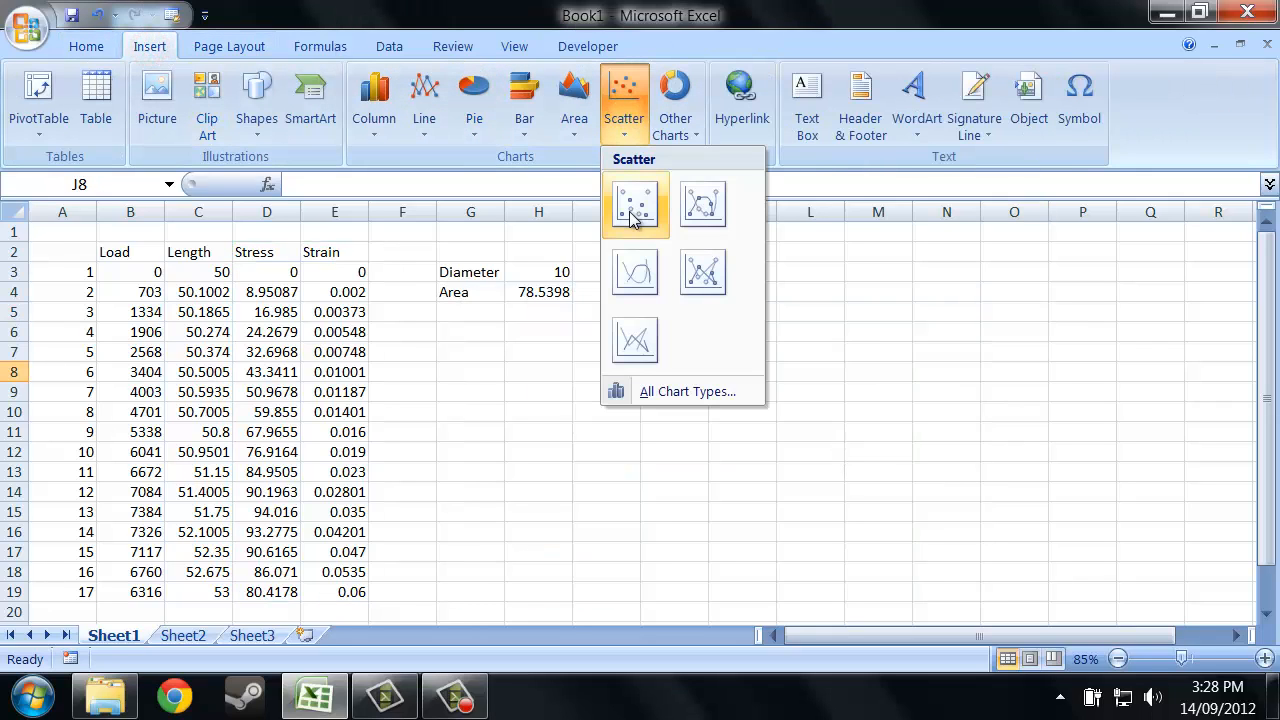
click(636, 204)
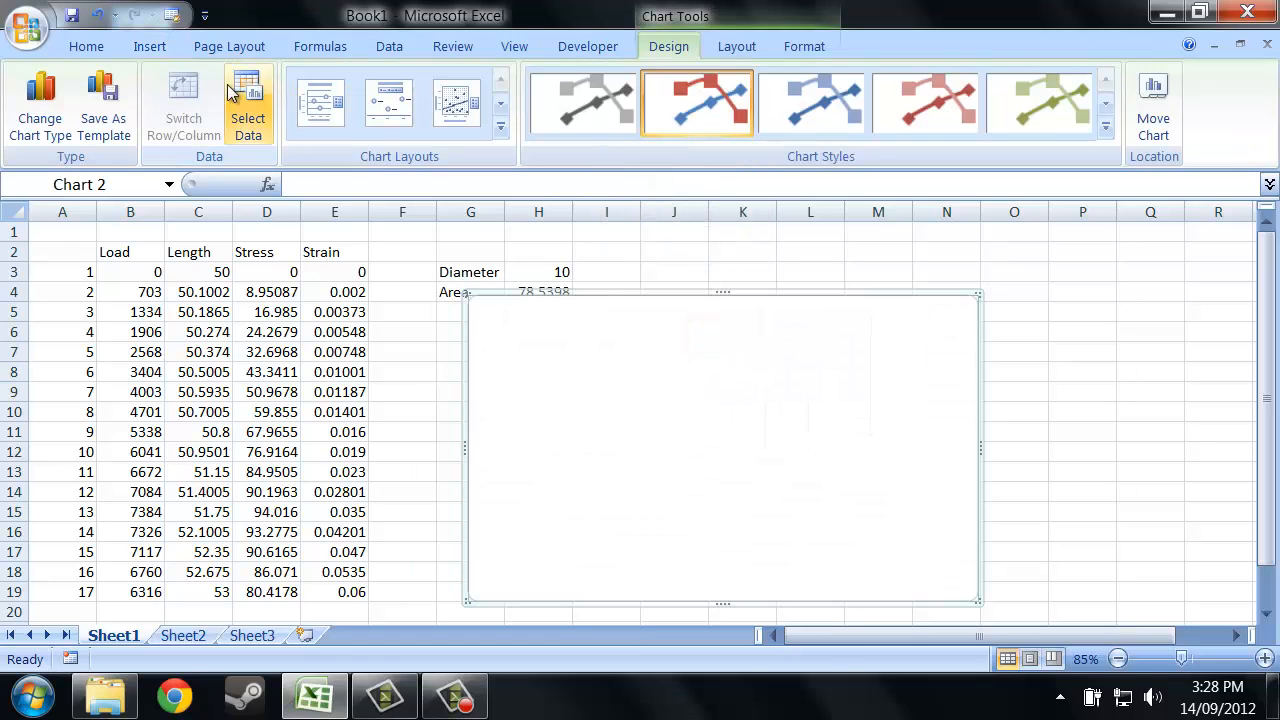
click(248, 108)
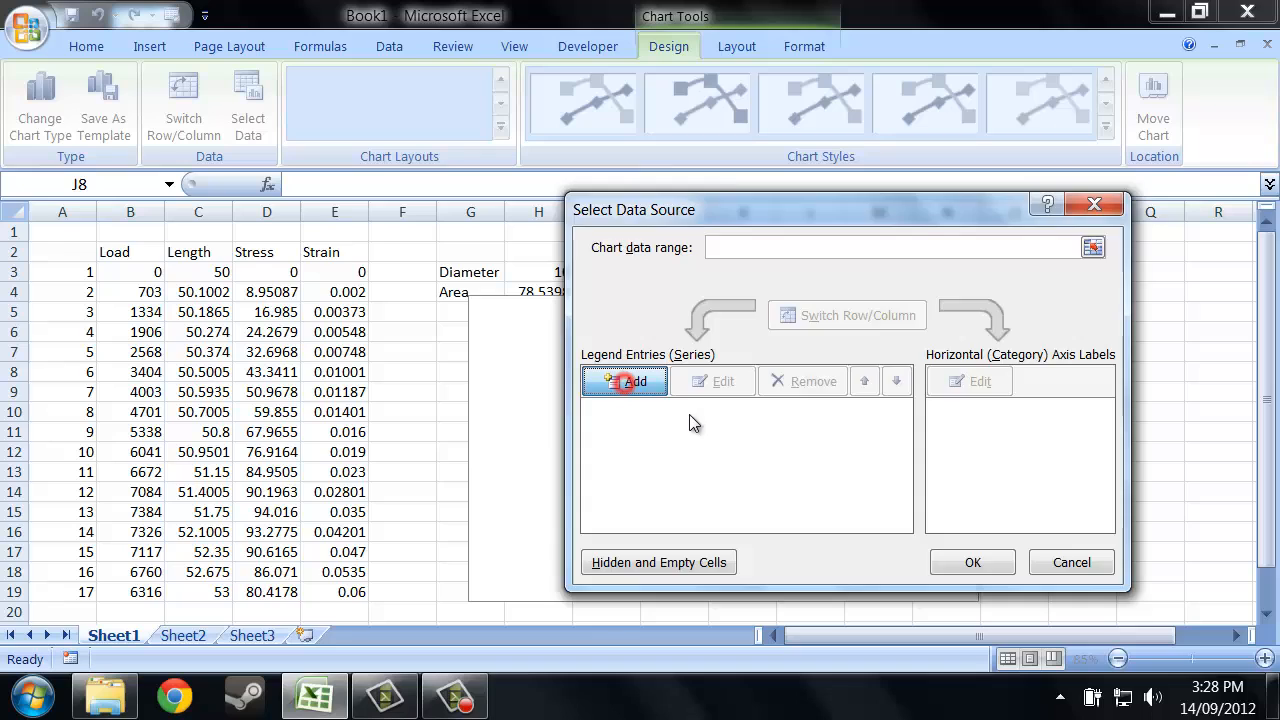
Add a Stress series with X values E3:E19 and Y values D3:D19 and accept it.
click(636, 380)
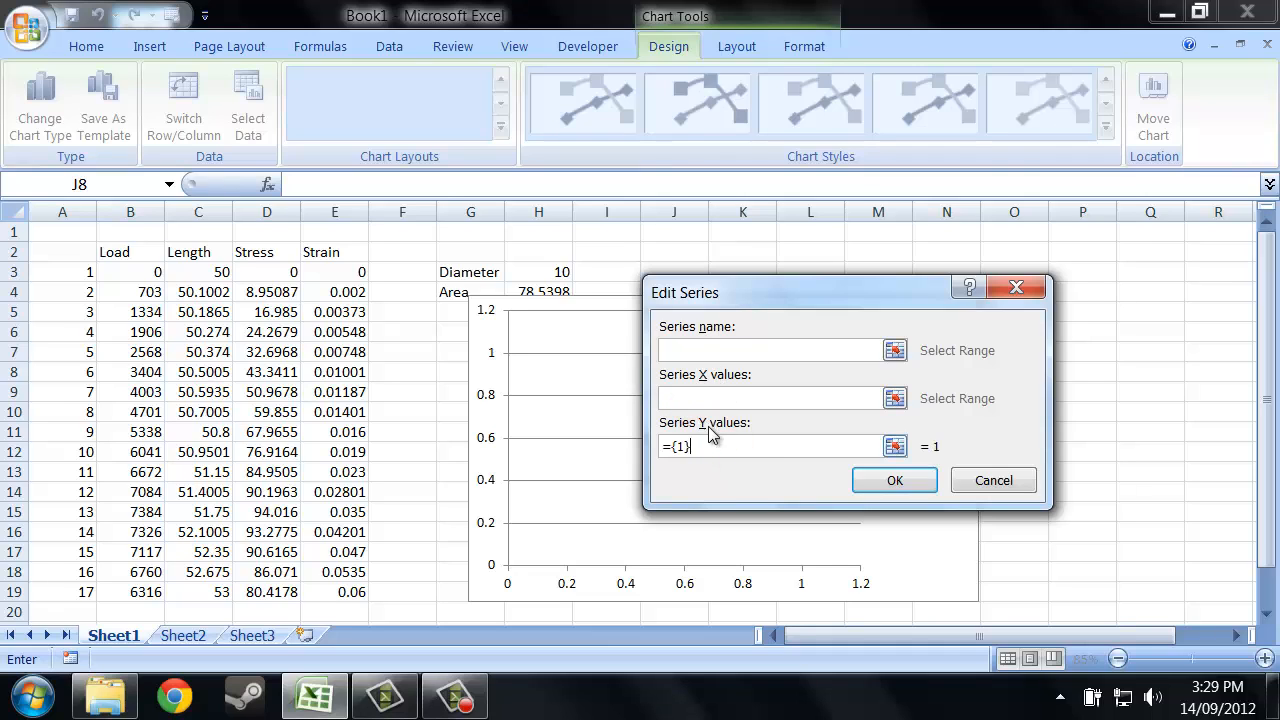
click(770, 350)
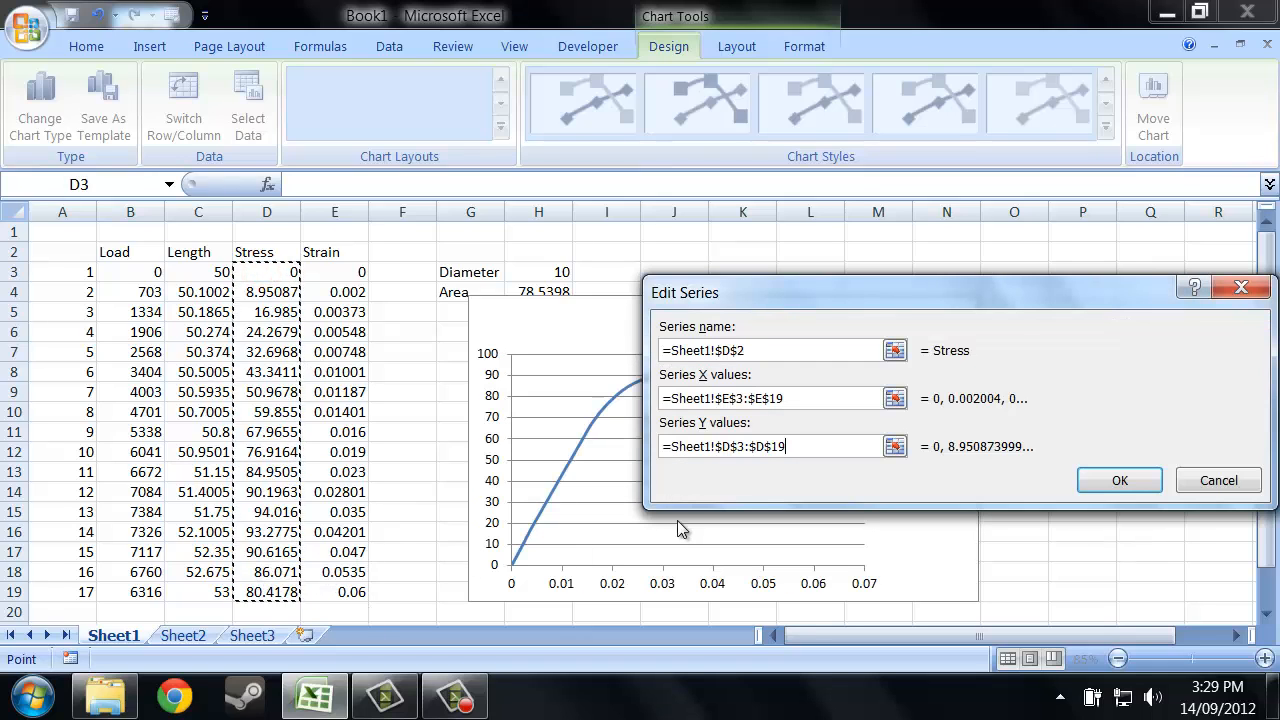
mouse_move(724, 482)
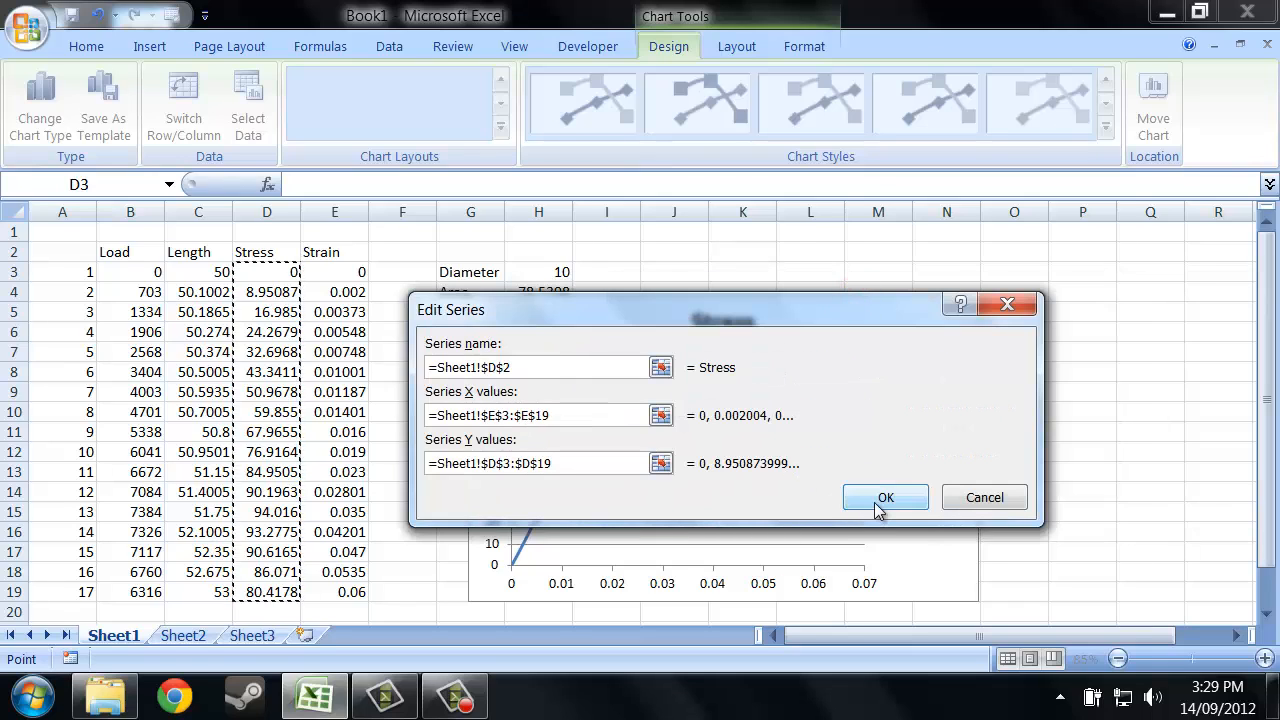
click(884, 496)
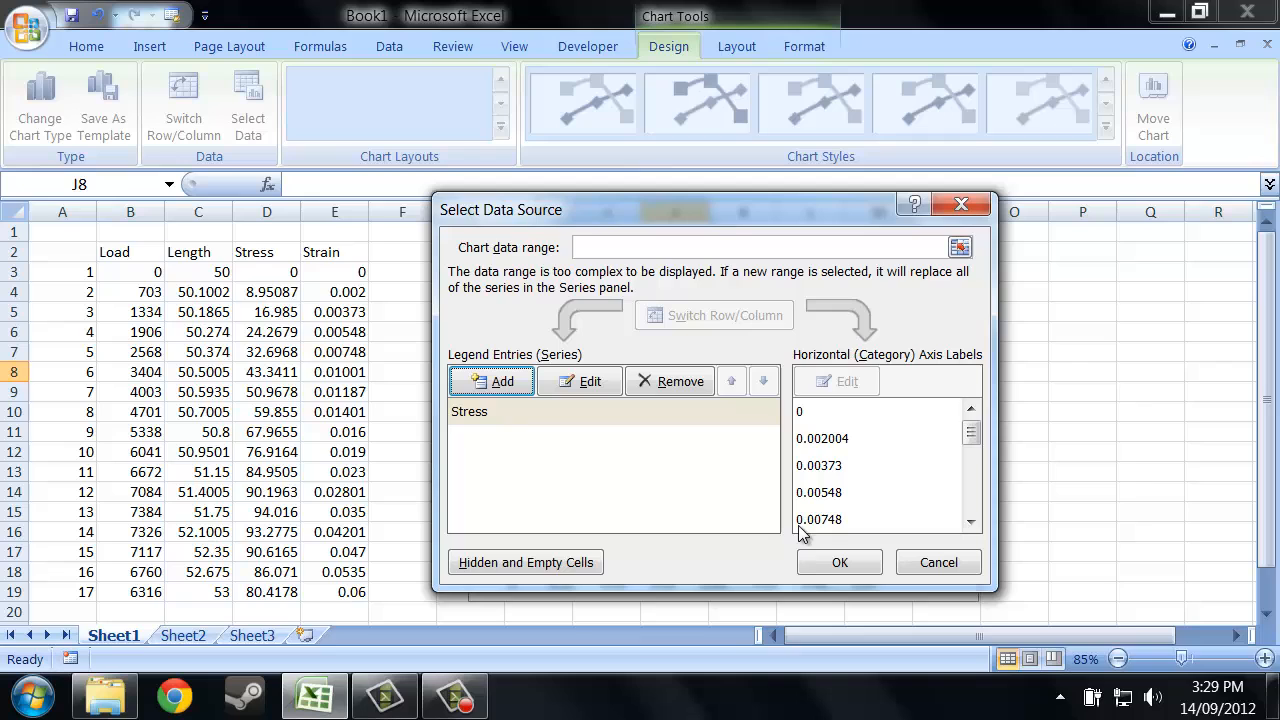
click(838, 560)
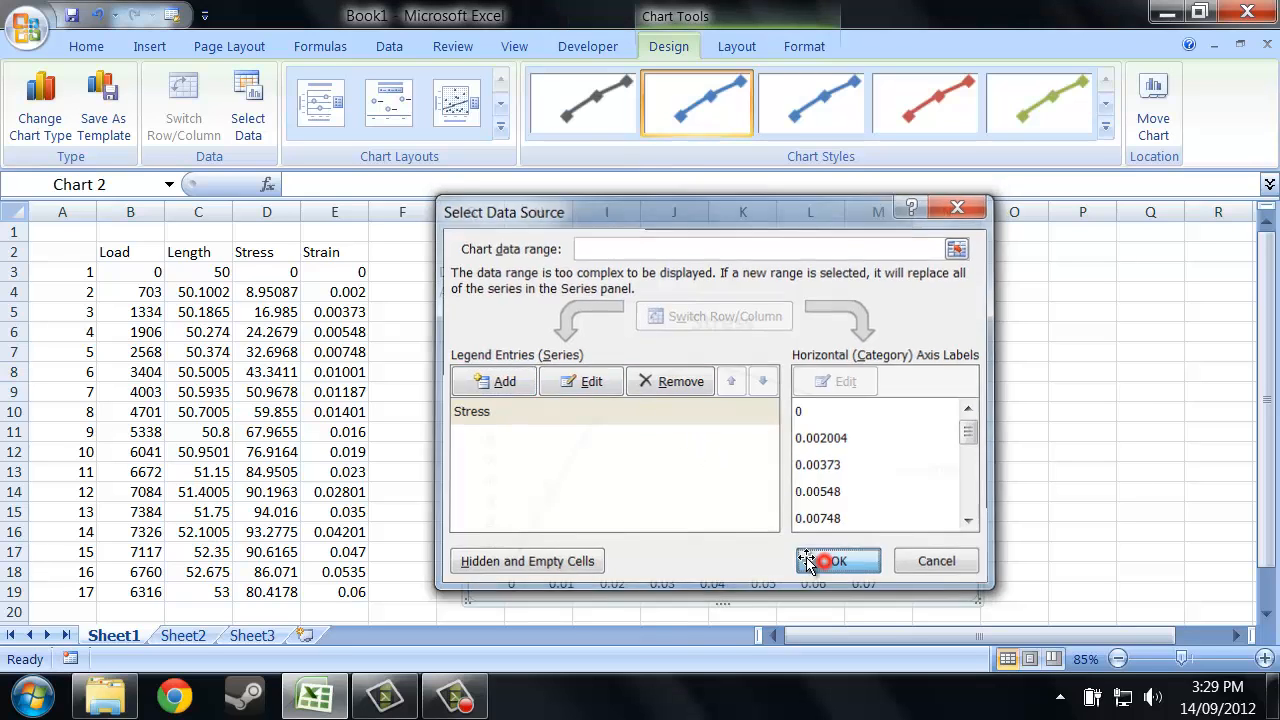
Select the Stress scatter chart to reach its Chart Tools Layout options.
click(832, 560)
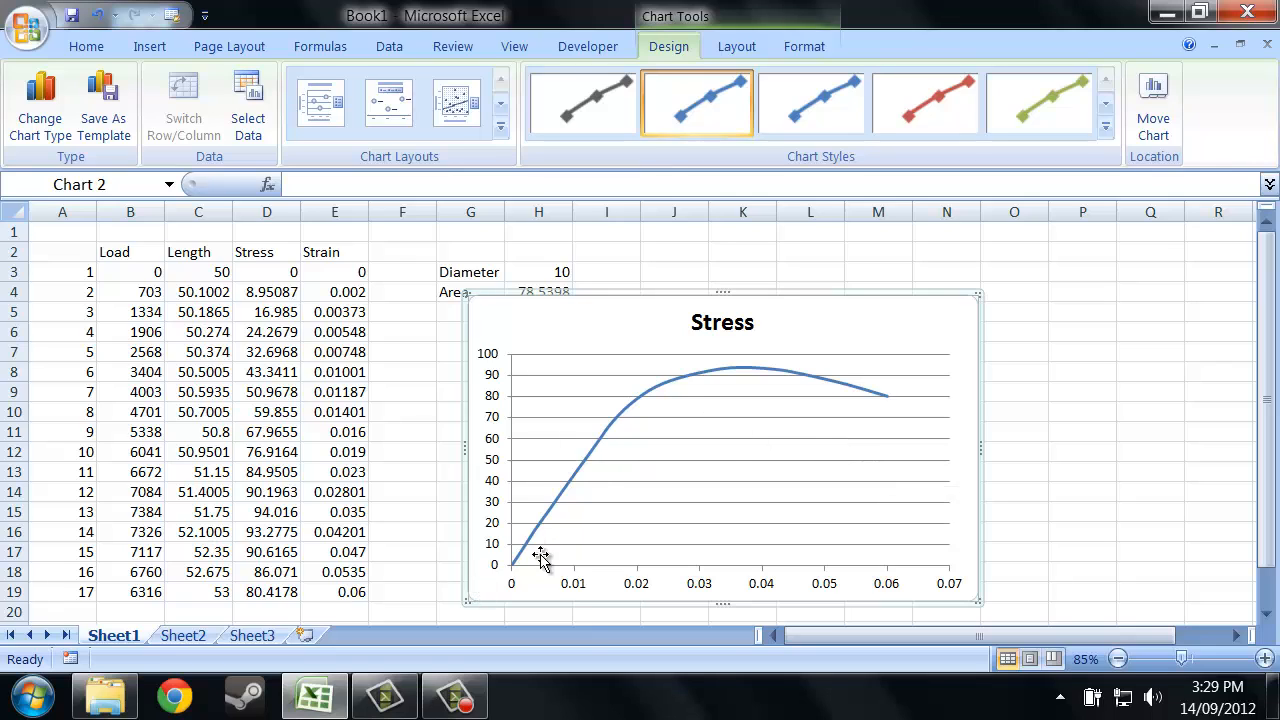
mouse_move(618, 456)
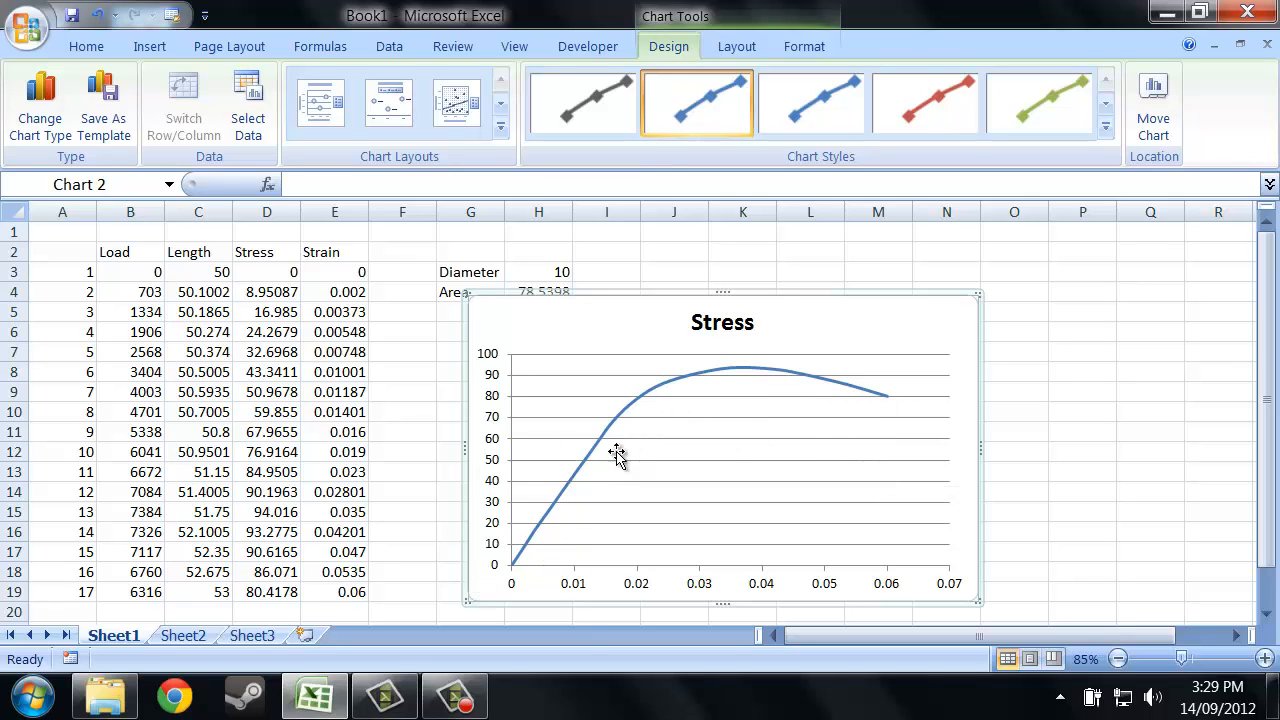
mouse_move(678, 390)
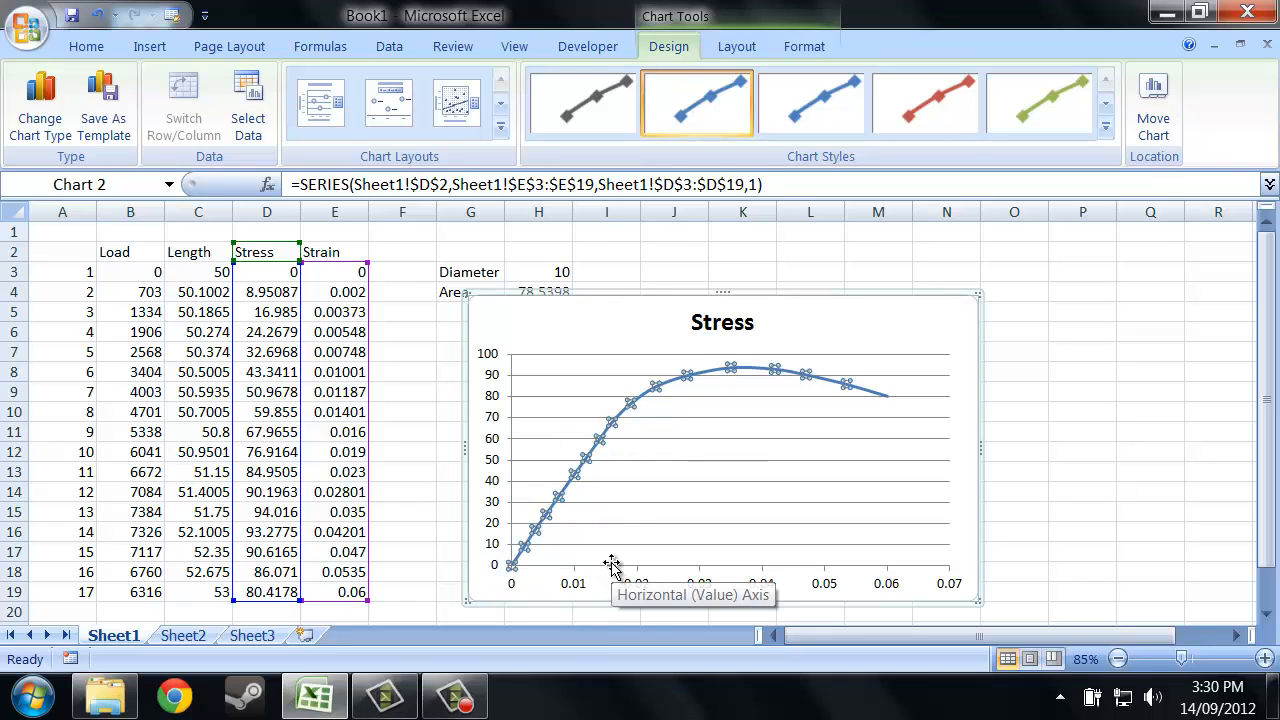
mouse_move(628, 436)
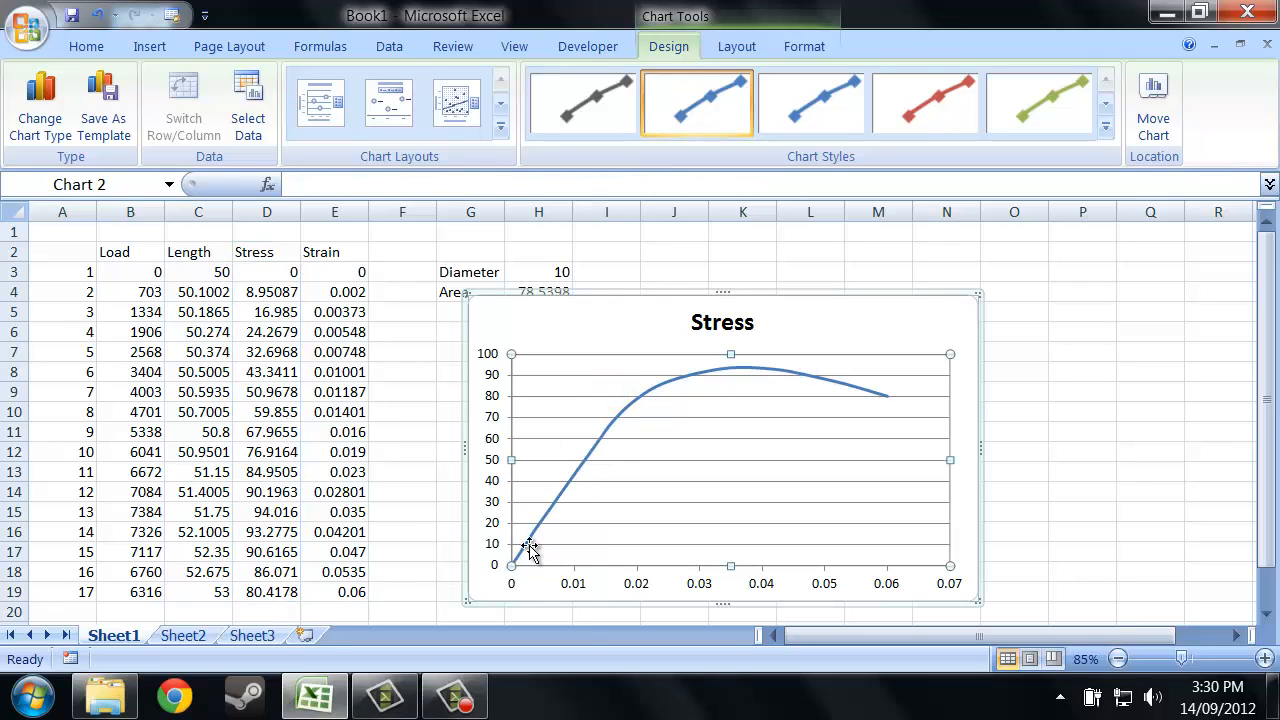
mouse_move(548, 544)
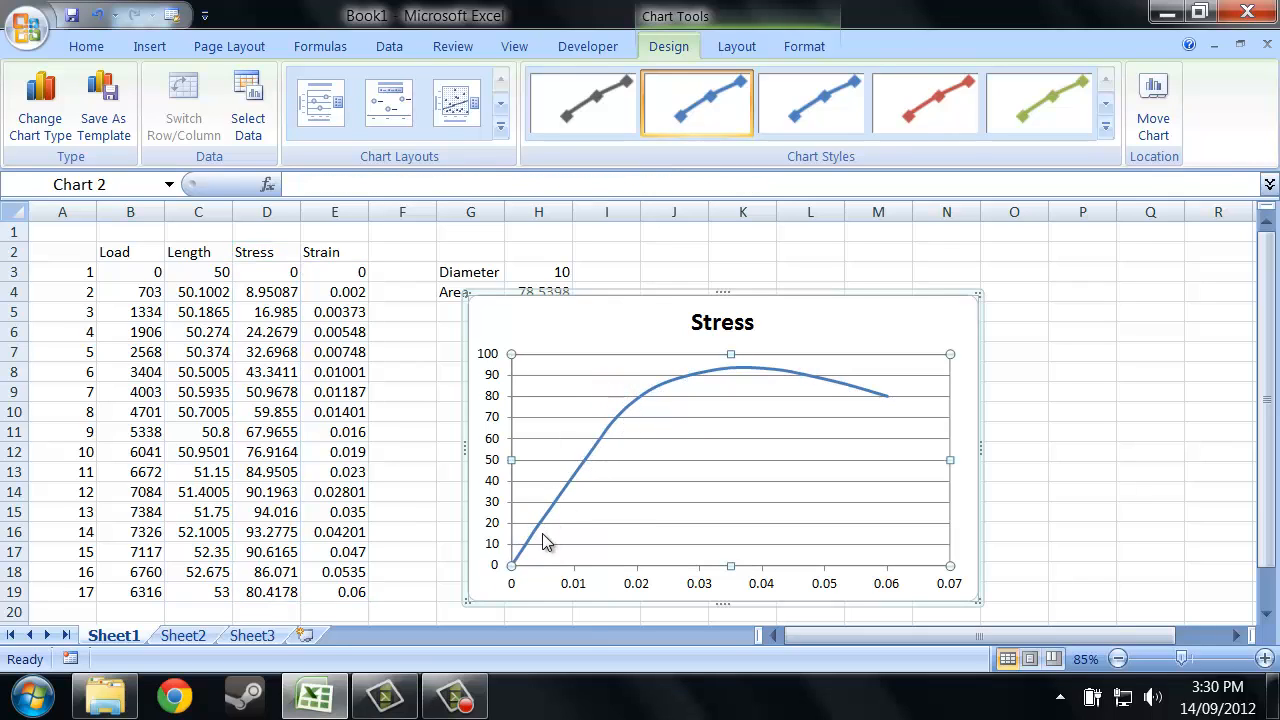
mouse_move(760, 368)
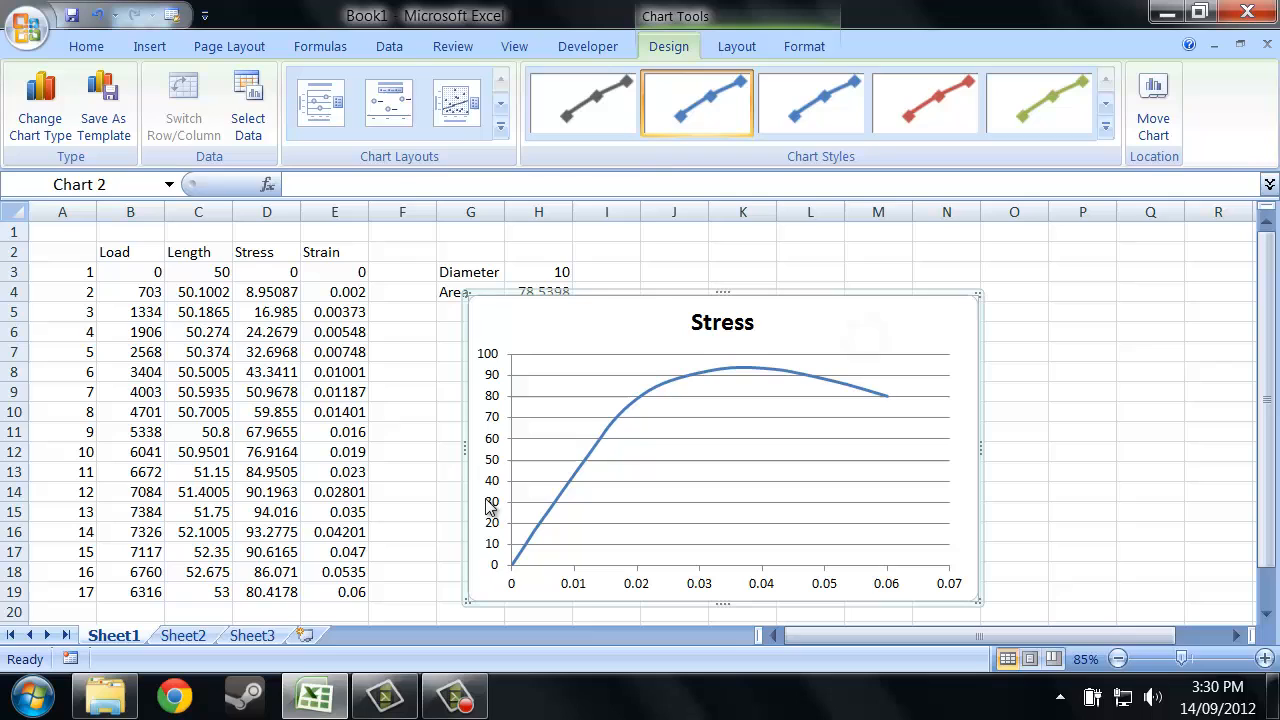
mouse_move(904, 318)
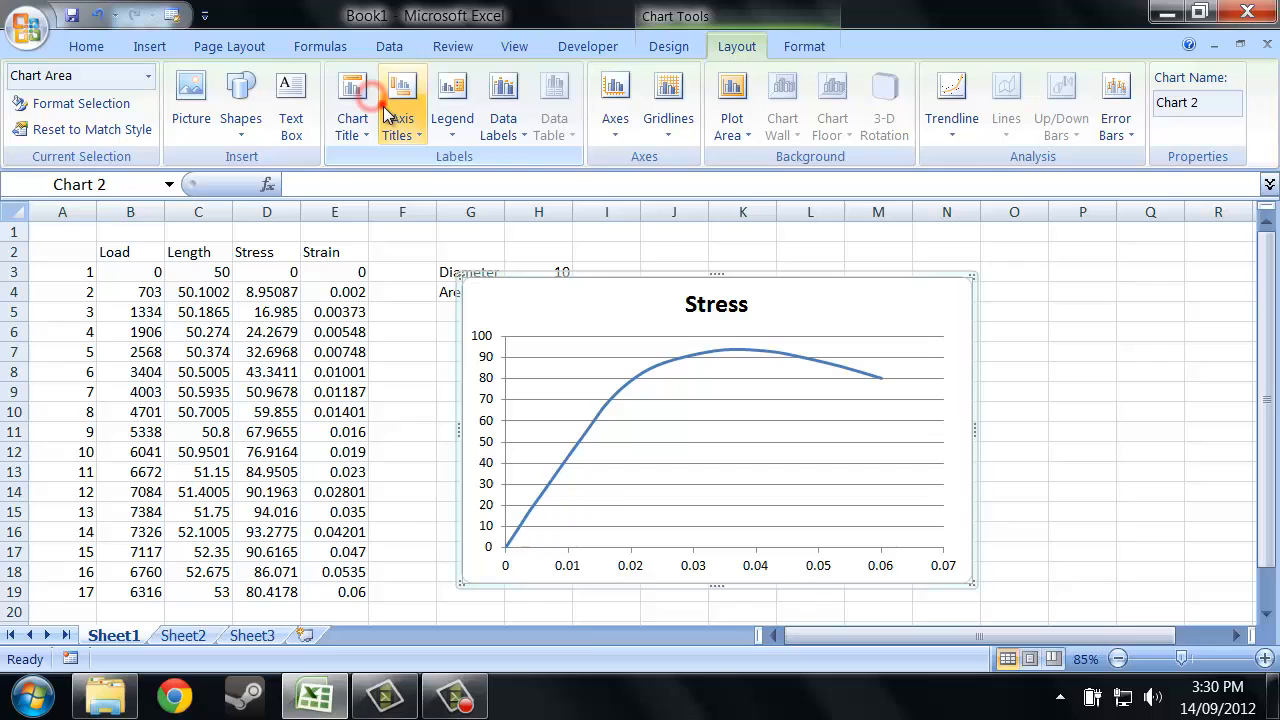
Add axis titles Strain (dimensionless) horizontally and Stress (MPa) vertically.
click(452, 100)
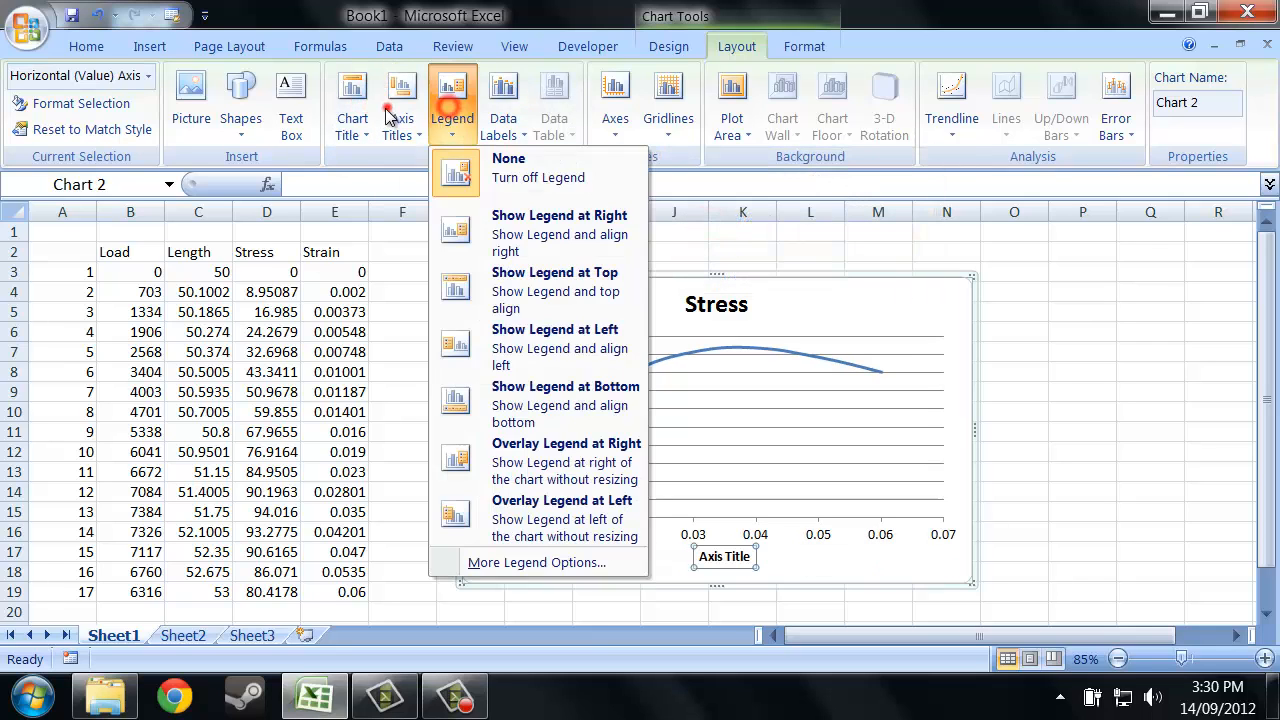
click(400, 100)
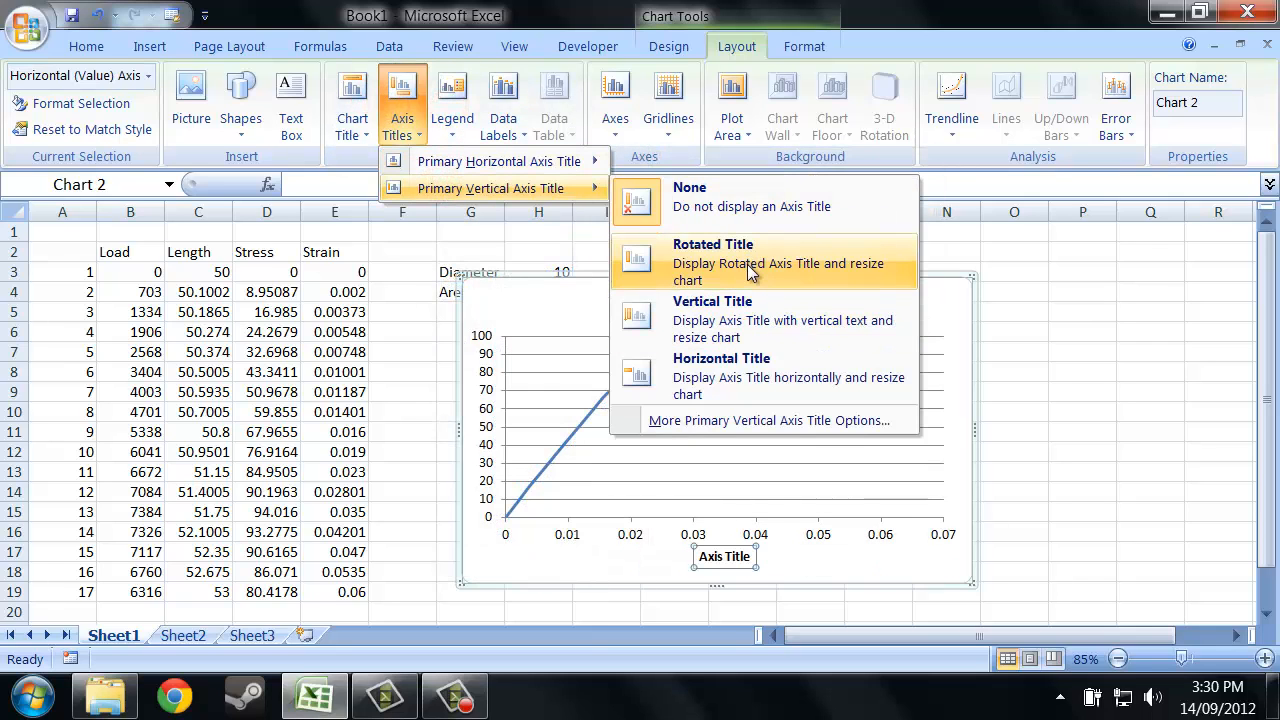
mouse_move(756, 336)
text(Stress (MPa)
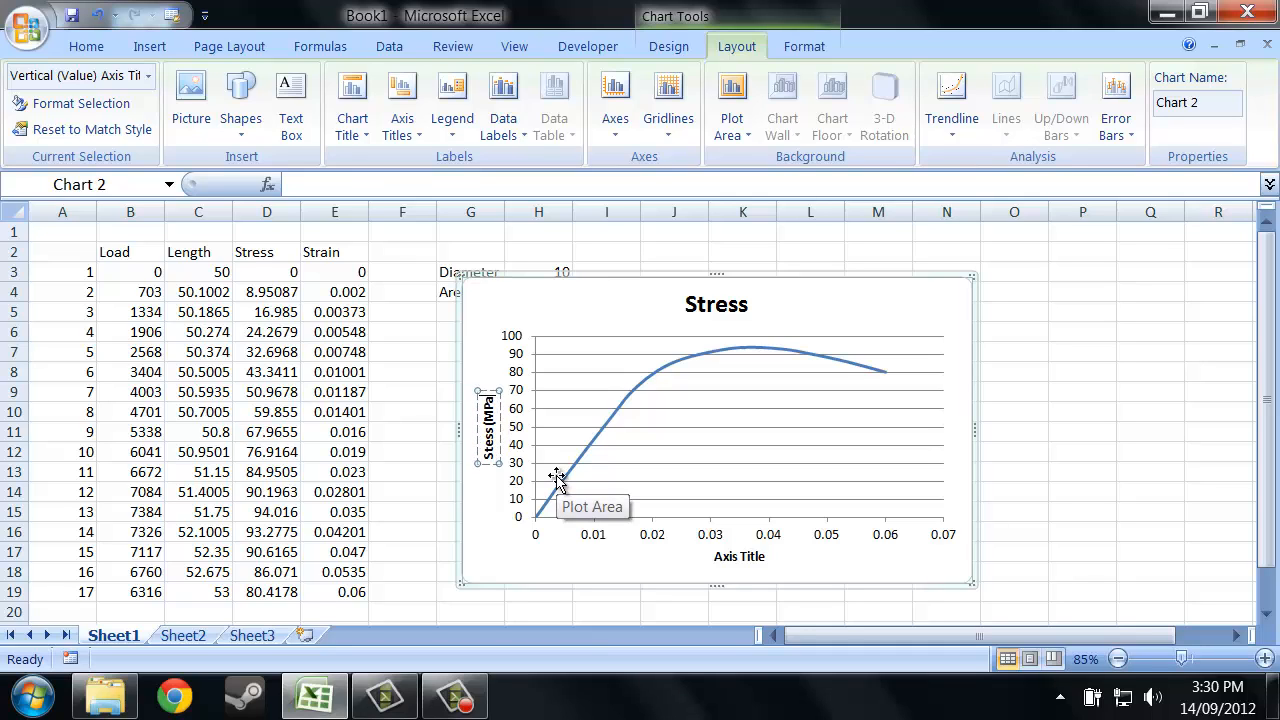
click(738, 556)
text(Strain (dimensionless))
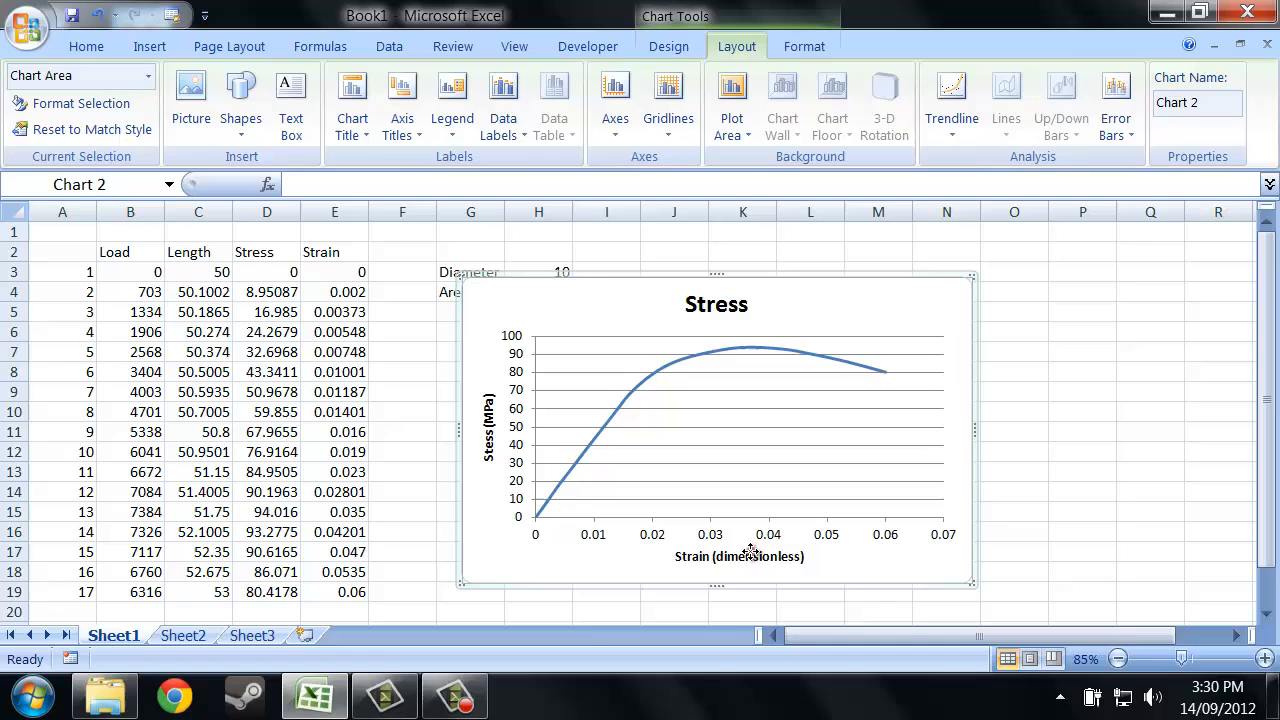
Label the axes Strain and Stress (MPa) = N/mm² with the 2 superscripted, then deselect the chart.
click(668, 46)
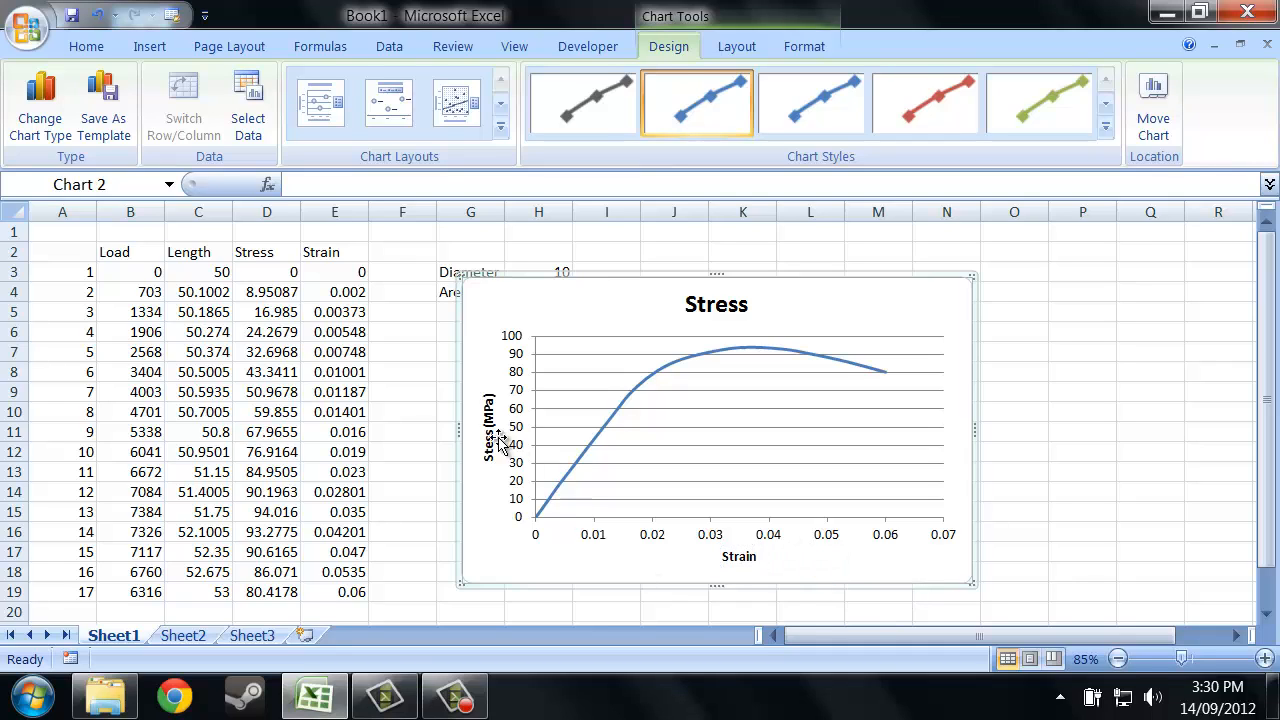
click(488, 430)
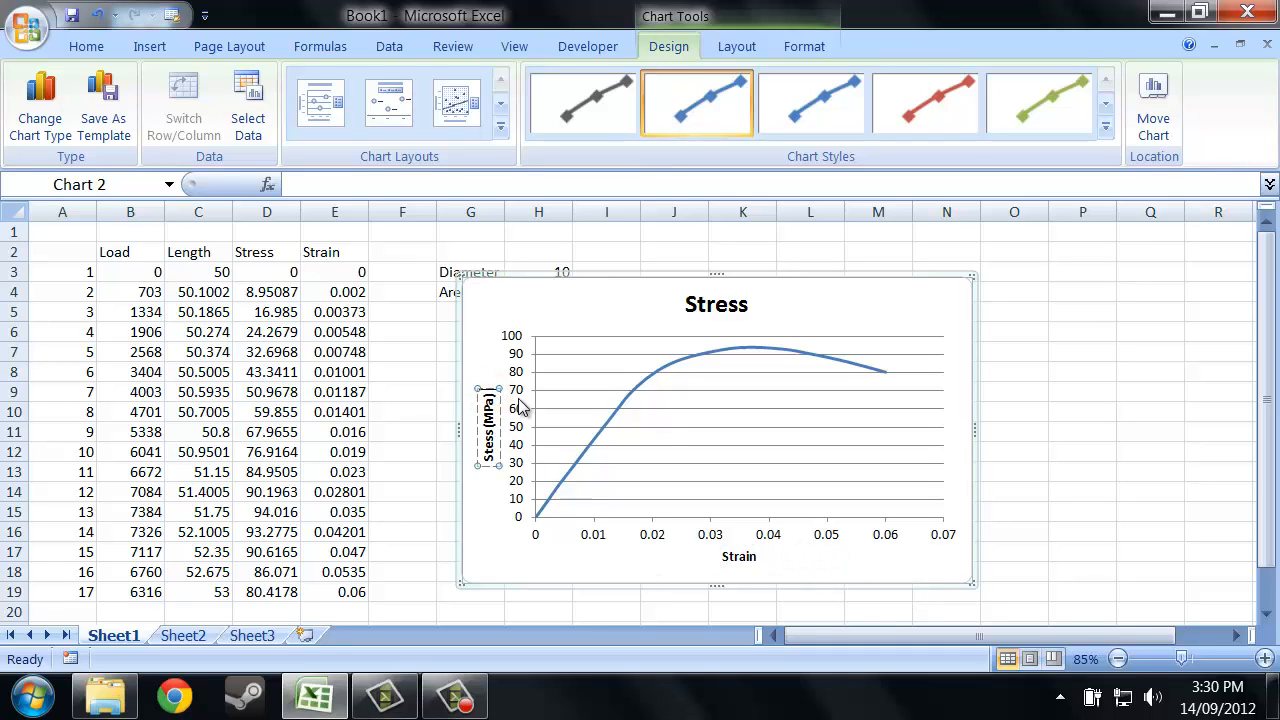
mouse_move(490, 420)
text( = N/)
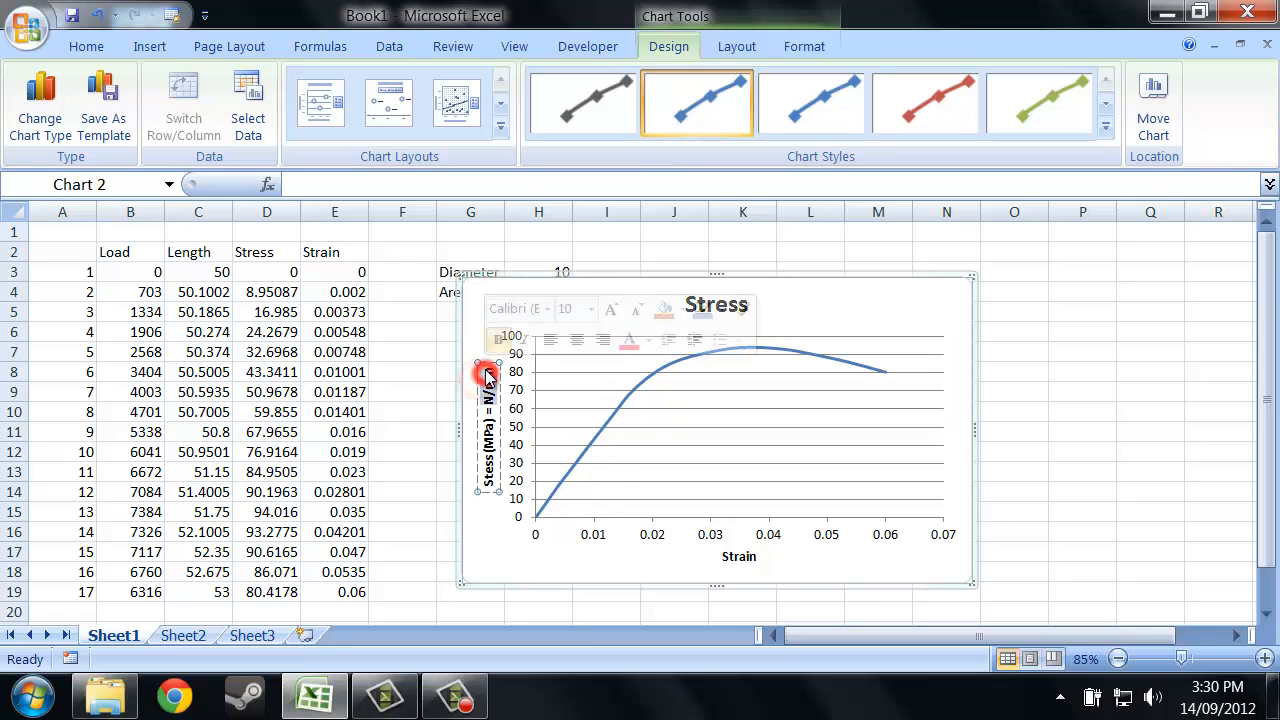
click(808, 380)
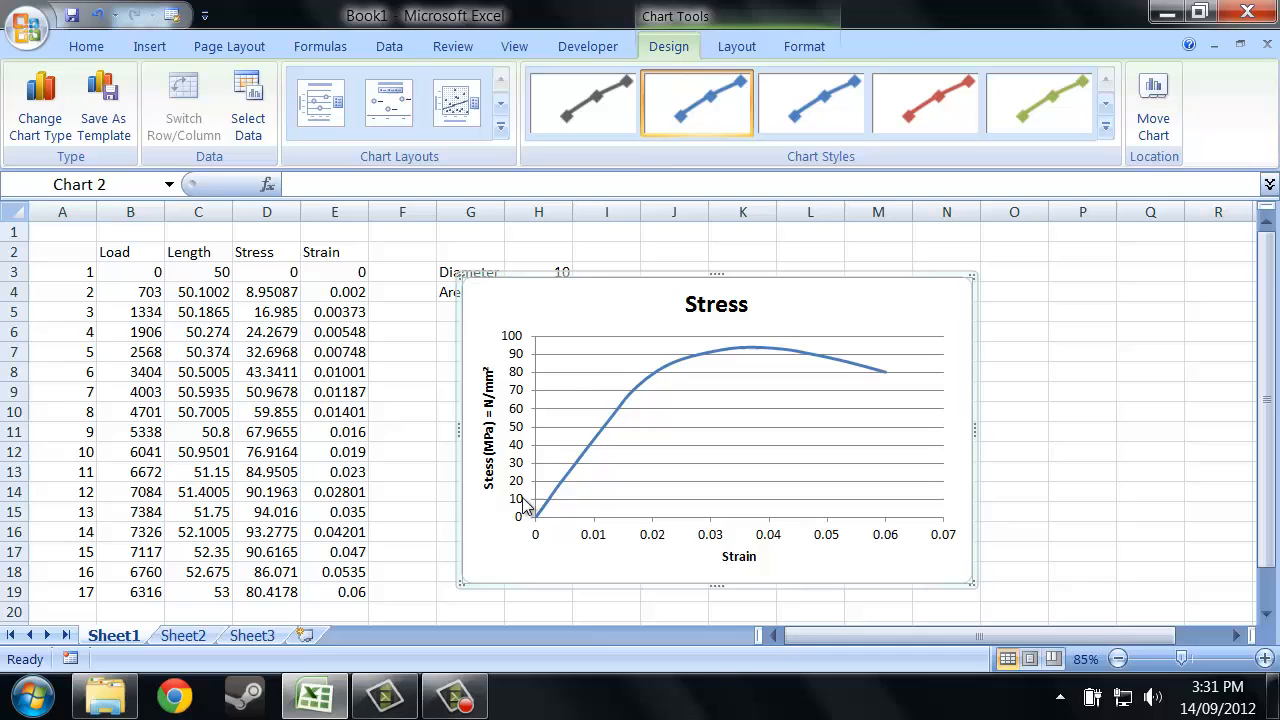
click(1082, 390)
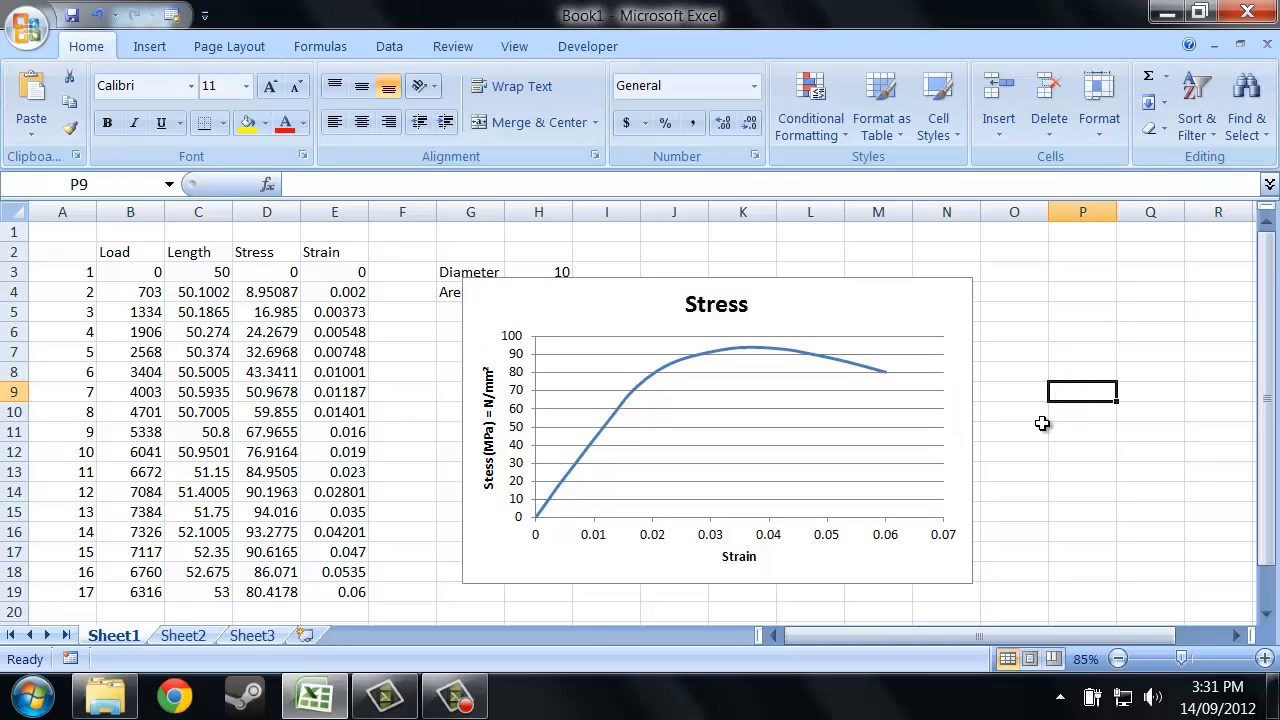
mouse_move(710, 544)
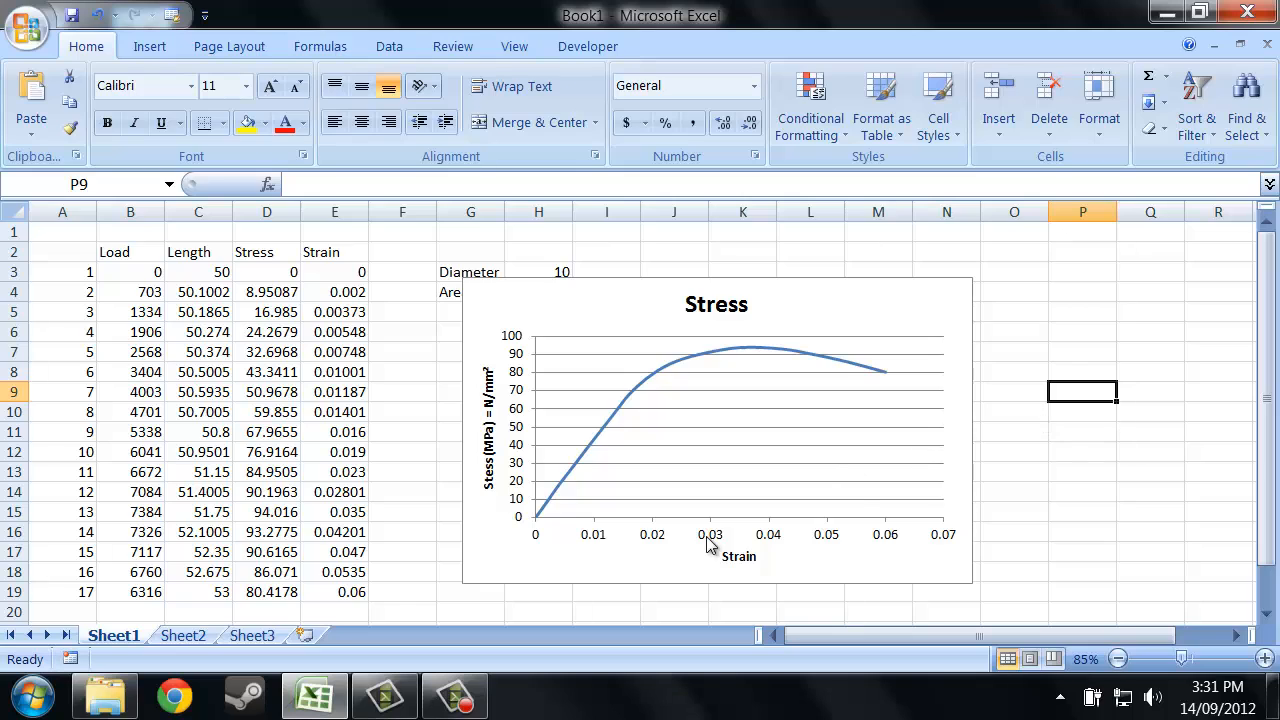
mouse_move(648, 488)
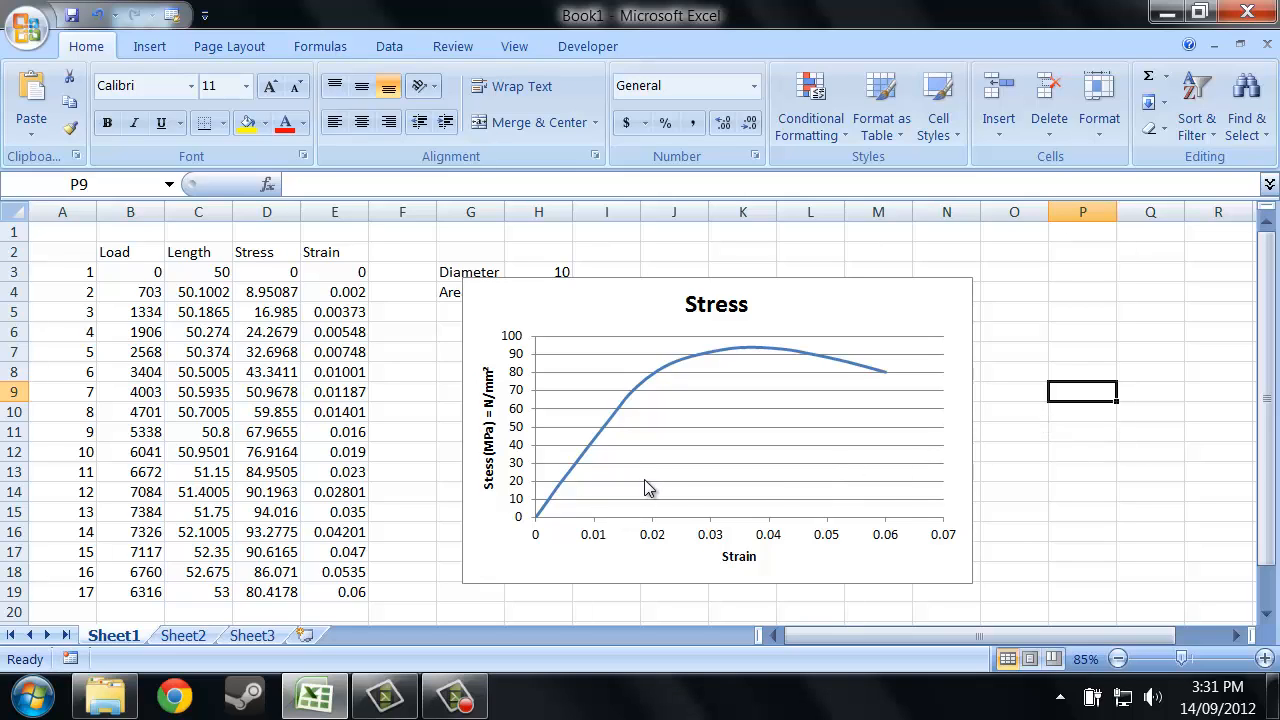